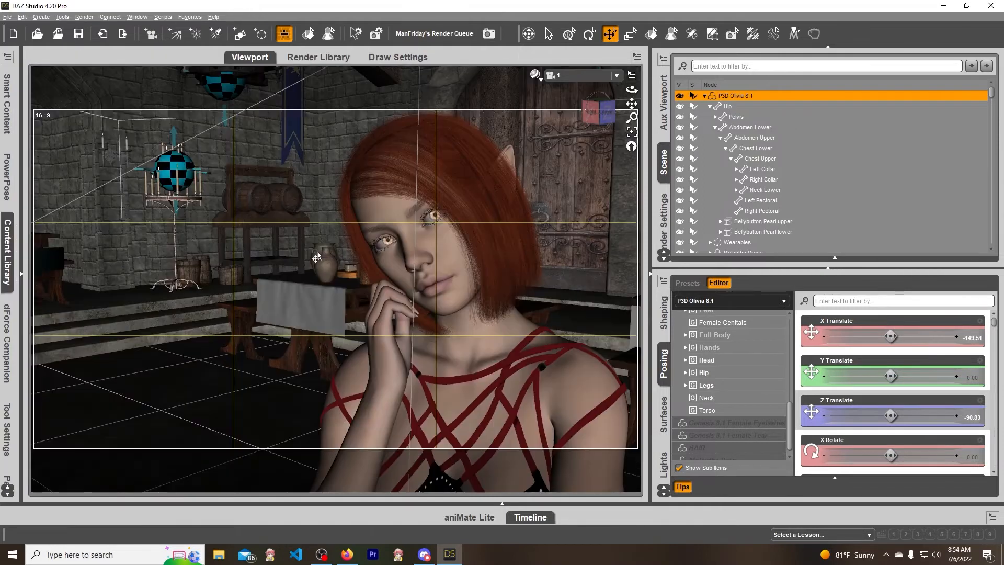
mouse_move(315, 259)
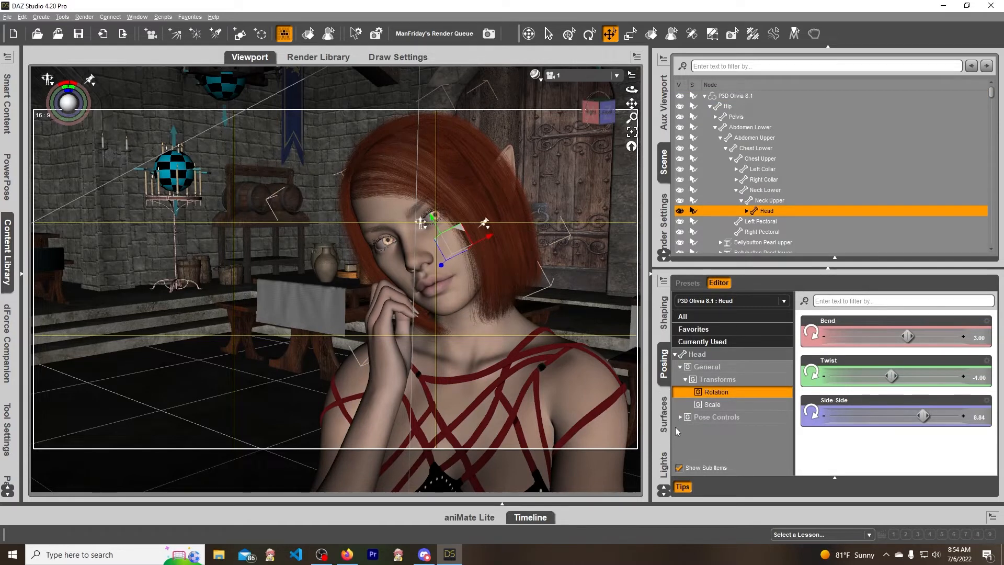
- Reveal the head's Expressions 8.1 group and its Loves Me Loves Me Not dials, all at 0%
click(695, 416)
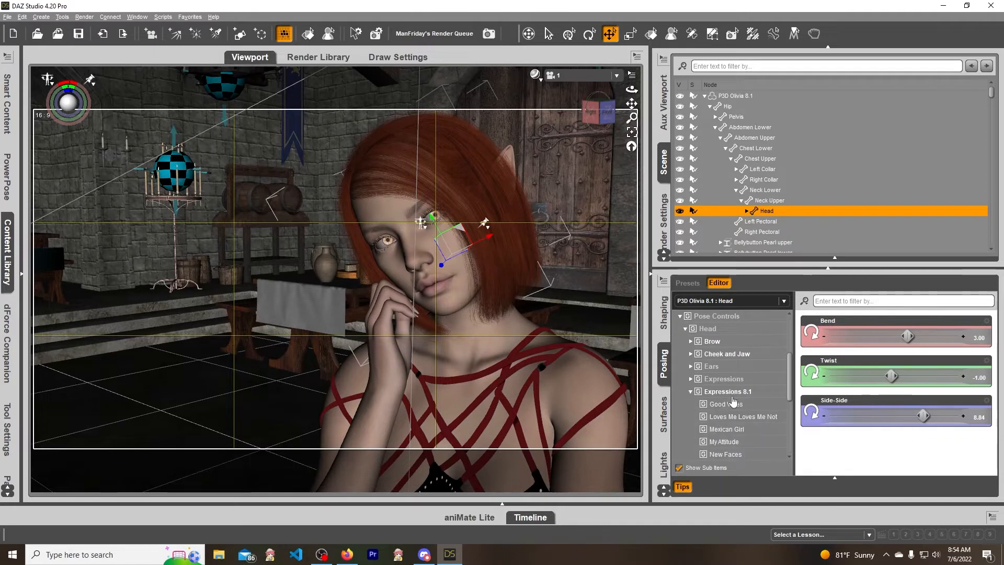
scroll(down, 3)
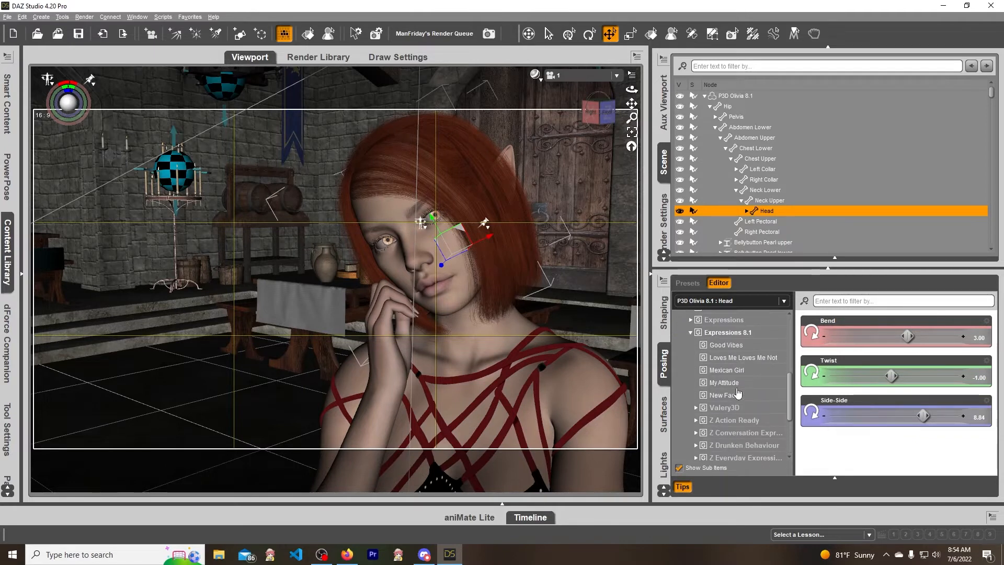
click(742, 381)
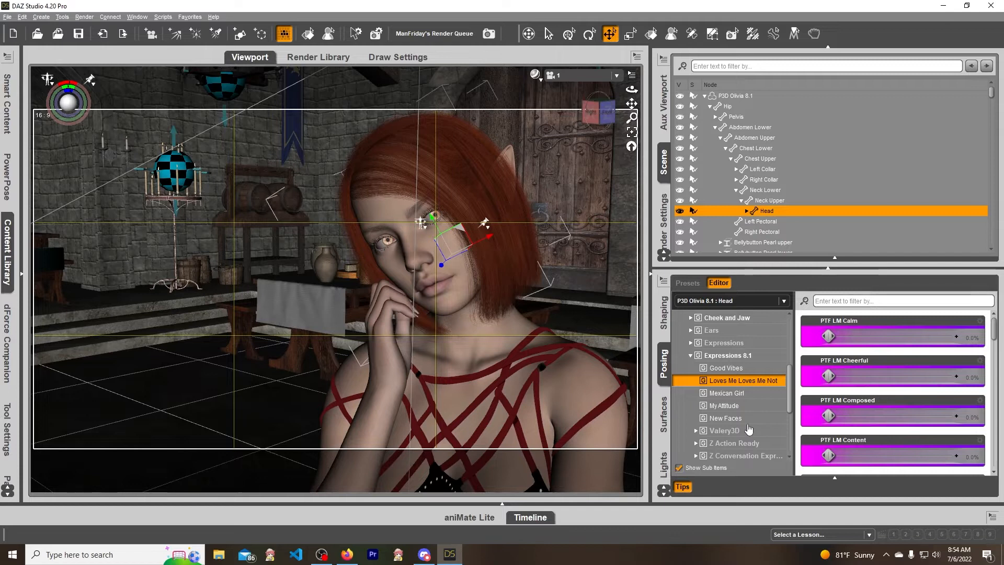
scroll(down, 3)
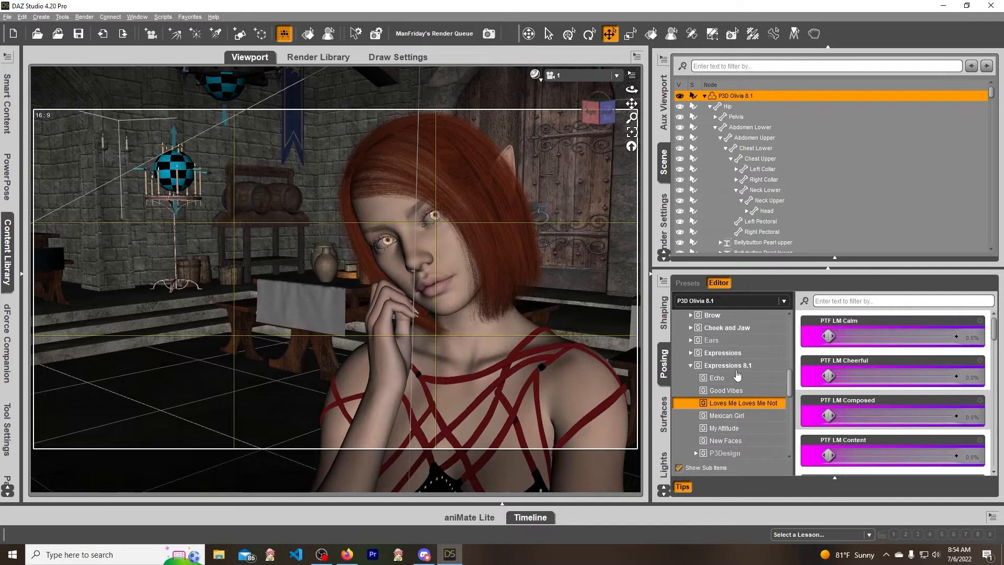
mouse_move(726, 380)
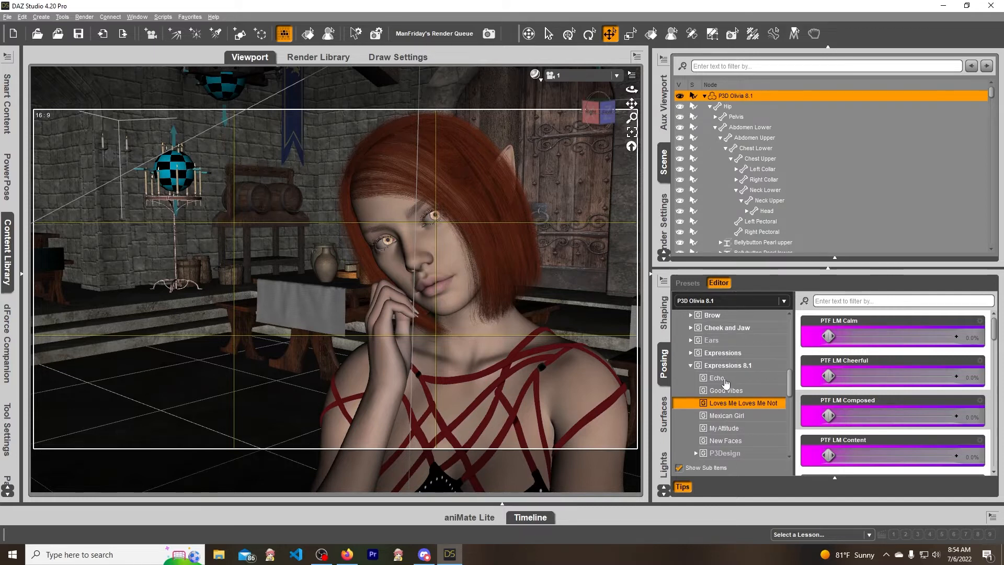
click(767, 212)
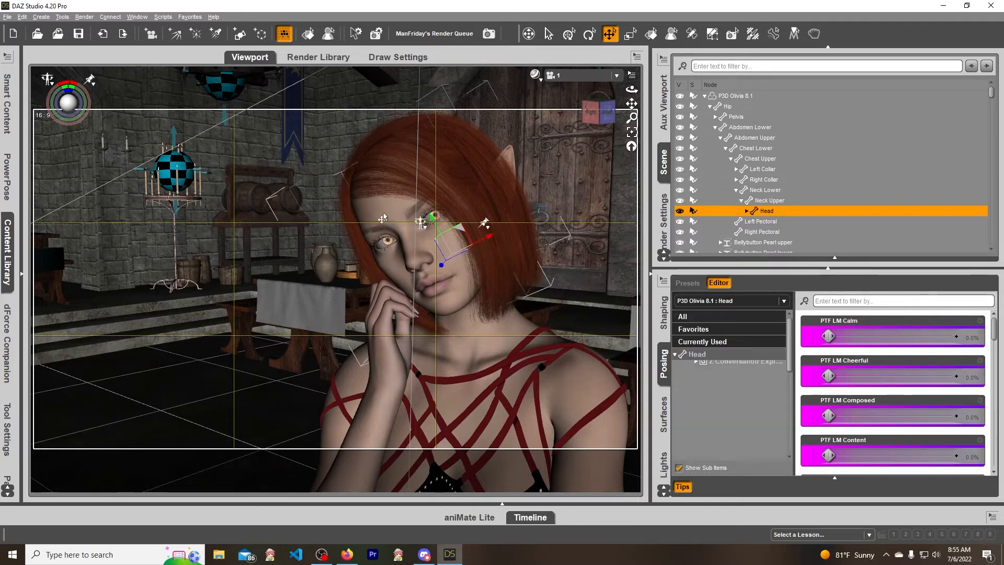
click(735, 95)
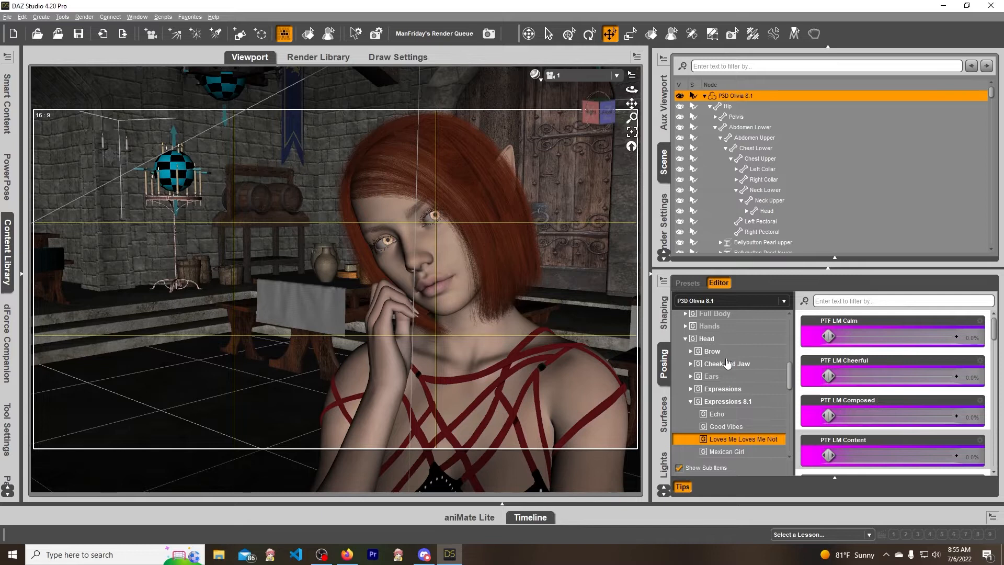
scroll(down, 3)
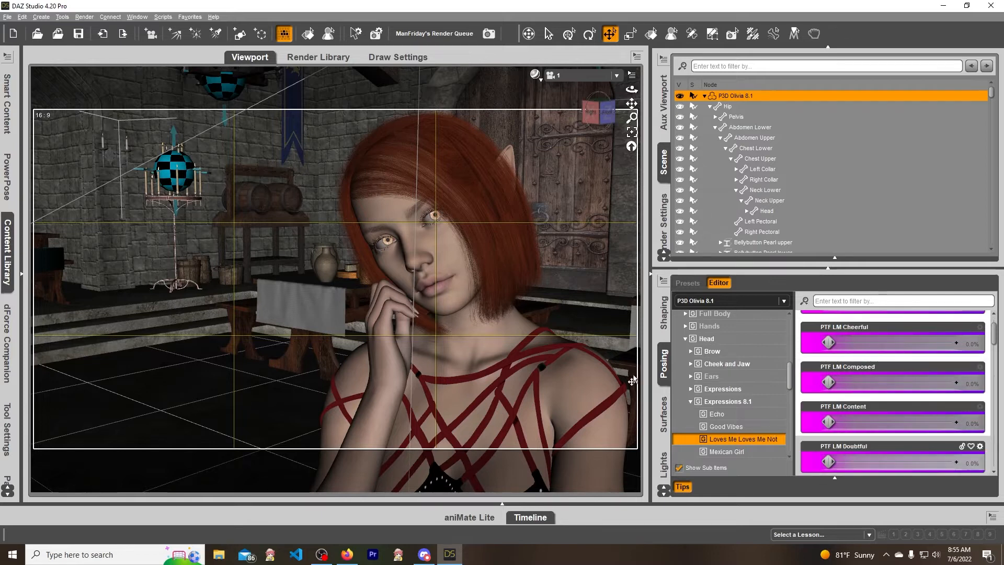
mouse_move(278, 388)
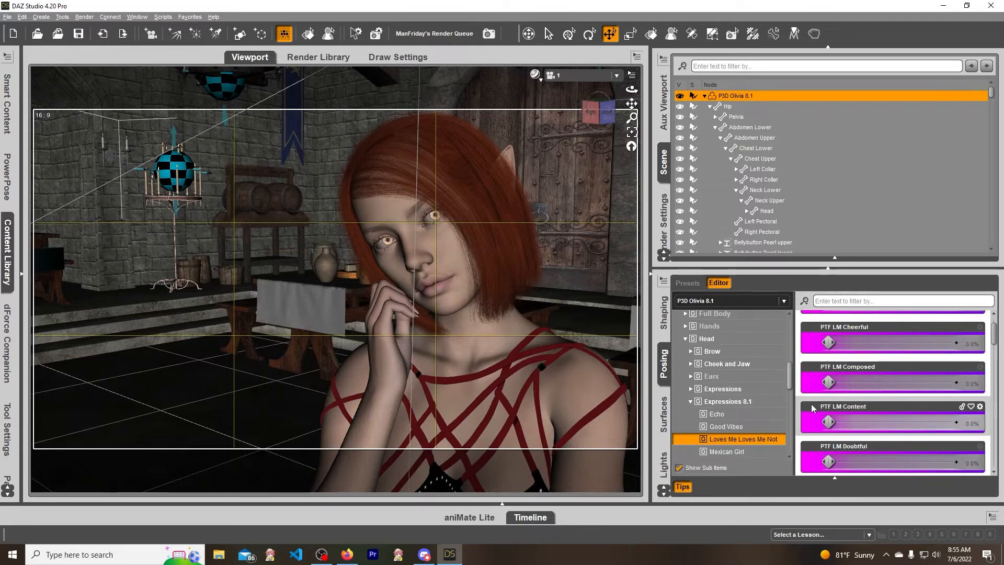
mouse_move(813, 408)
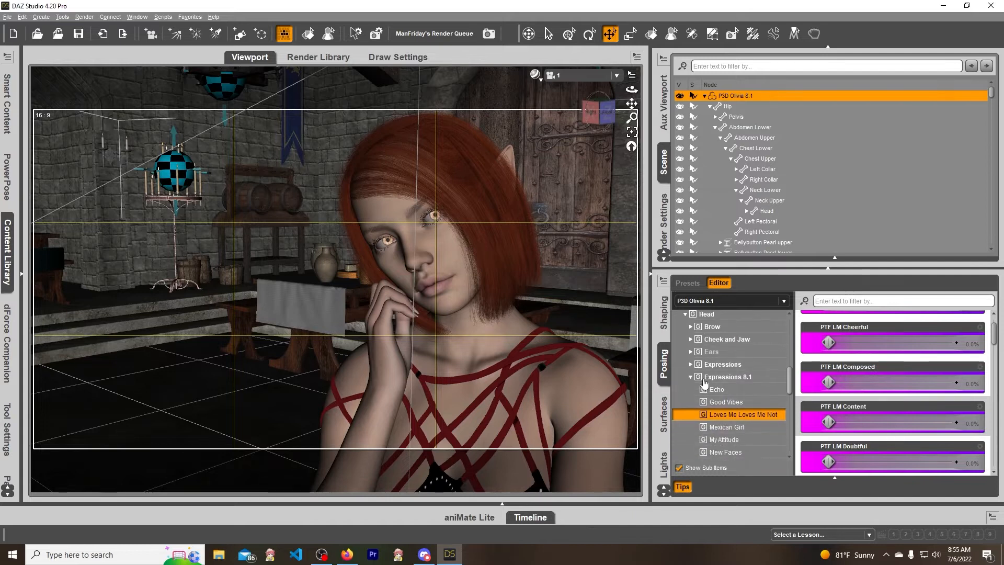
- Go through Nose to Cheek and Jaw and raise Cheek Squint (with left/right) to 89.5%
scroll(down, 3)
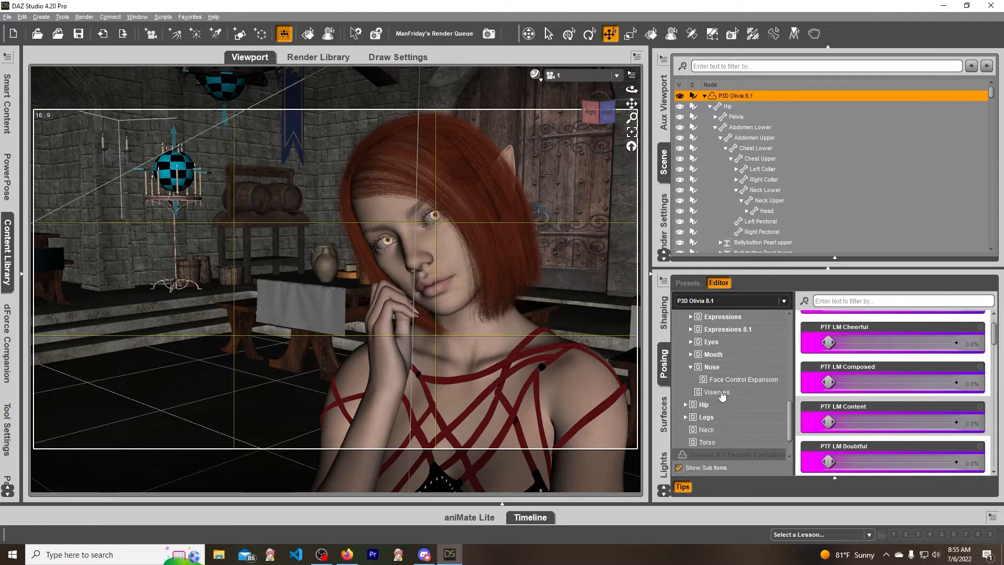
click(710, 367)
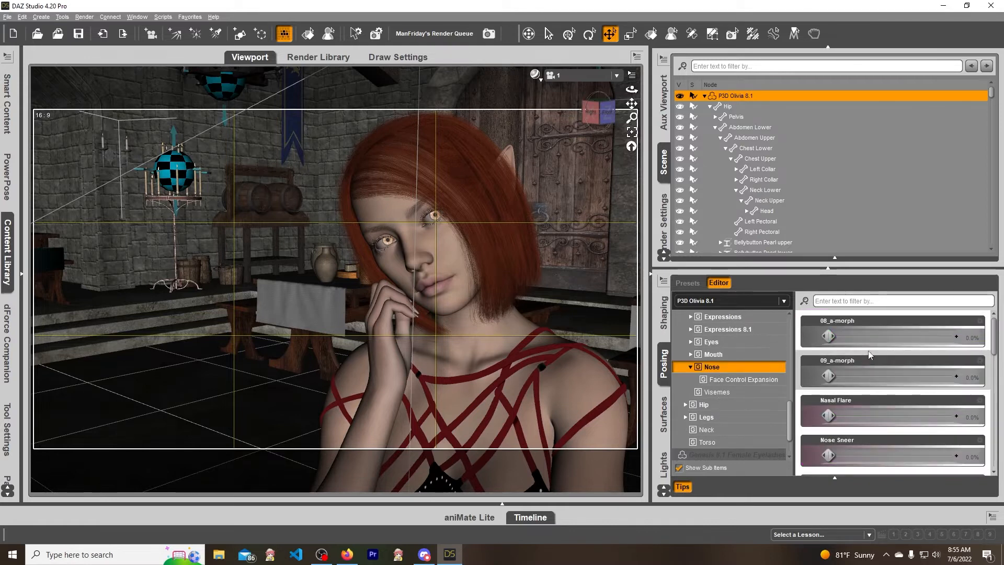
scroll(down, 3)
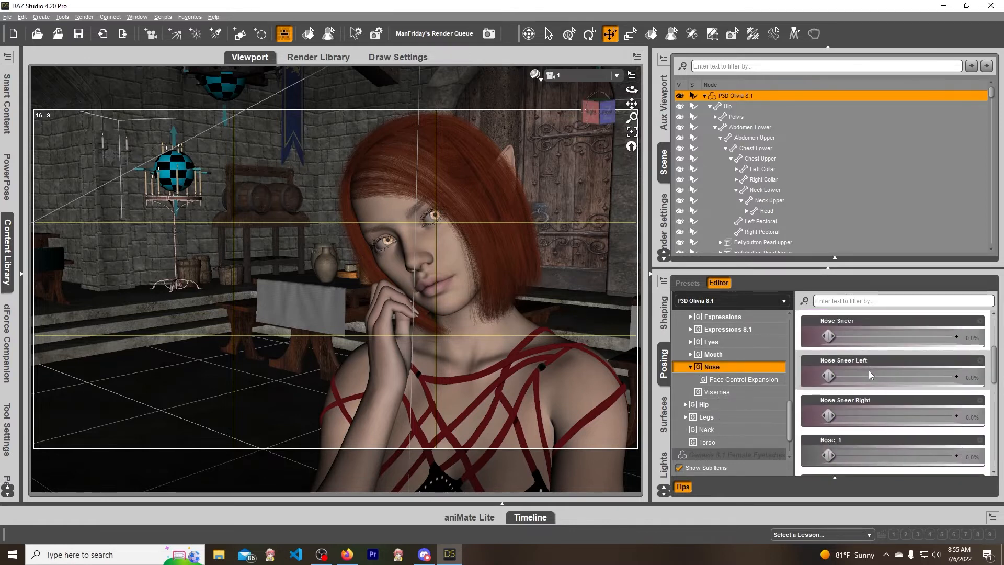
mouse_move(847, 324)
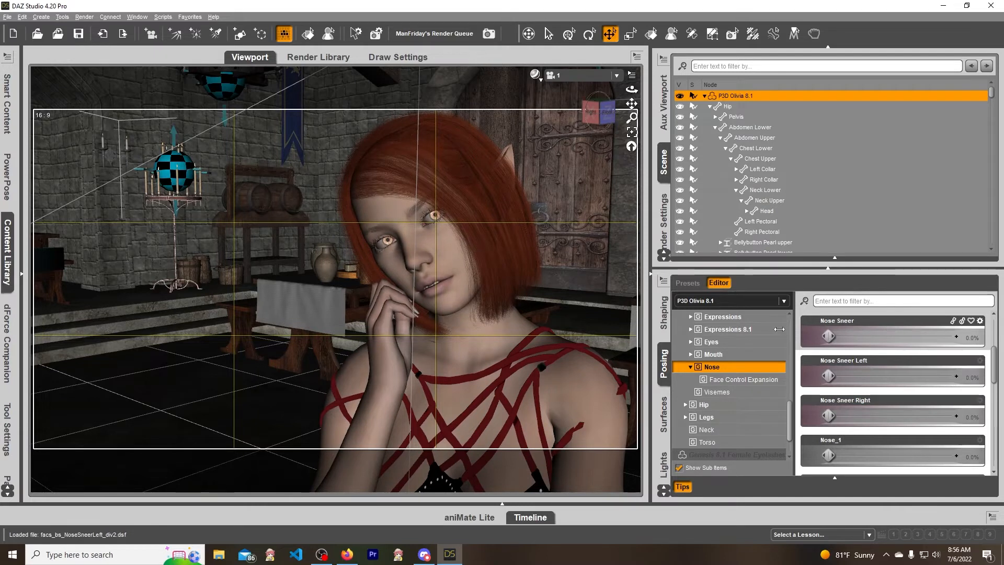
drag(828, 336, 851, 336)
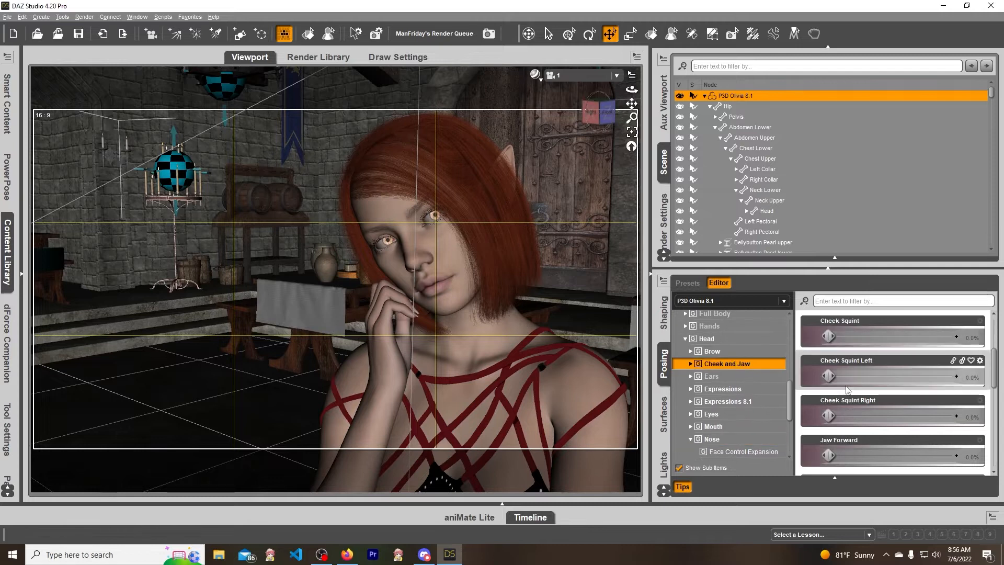
drag(826, 415, 871, 415)
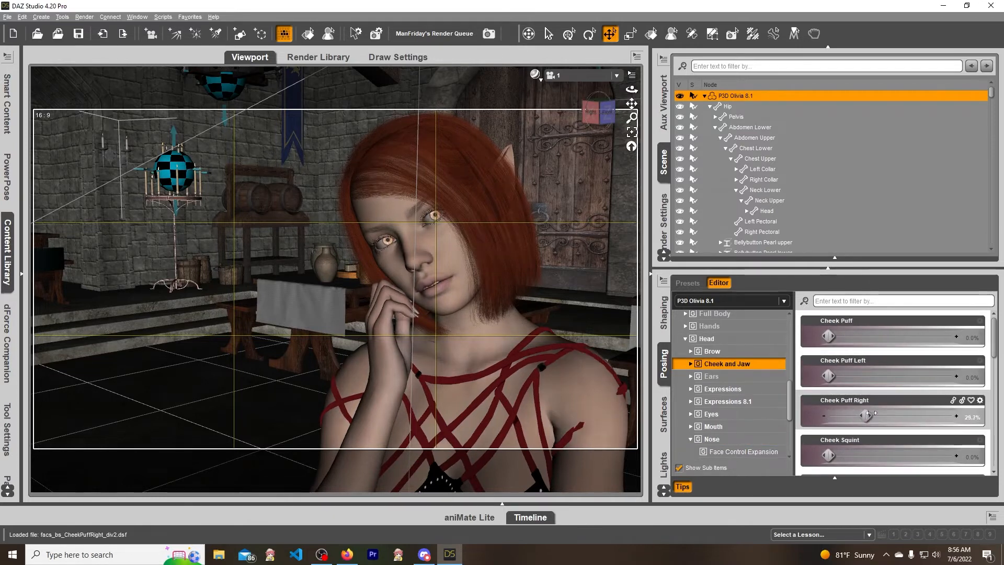
drag(871, 414, 829, 414)
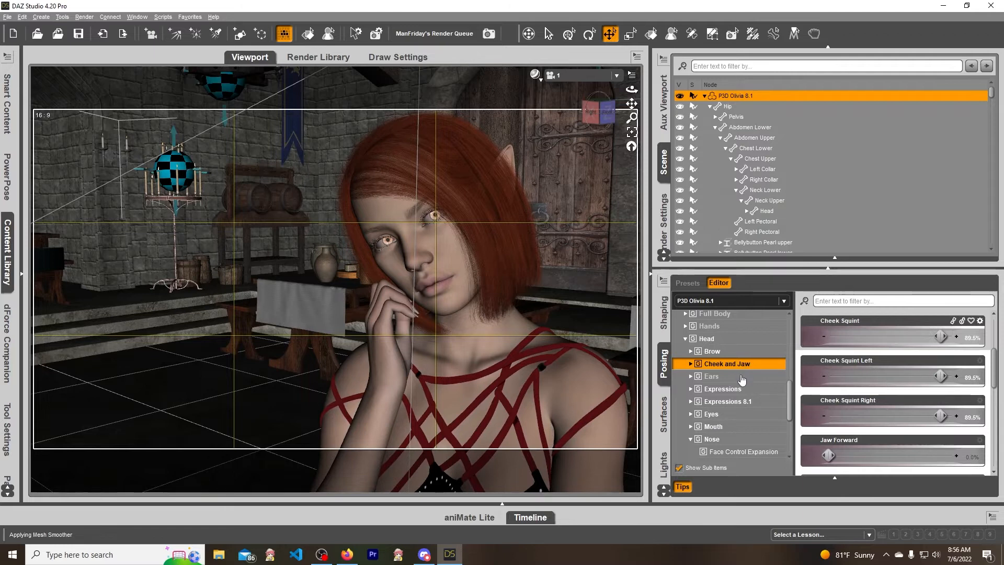
- Filter the mouth controls for 'sm' and settle Mouth Smile at about 60%
click(712, 426)
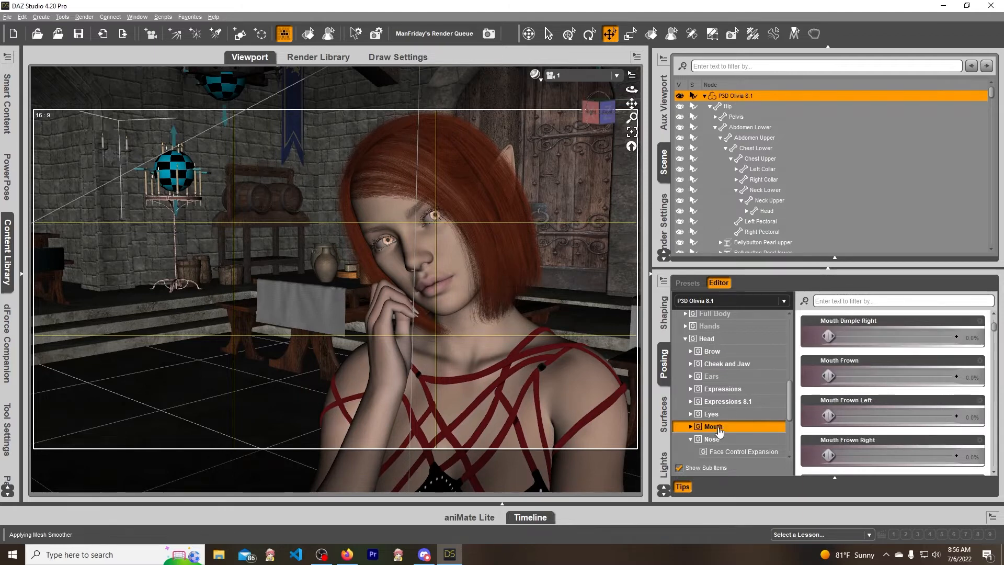
text(smile)
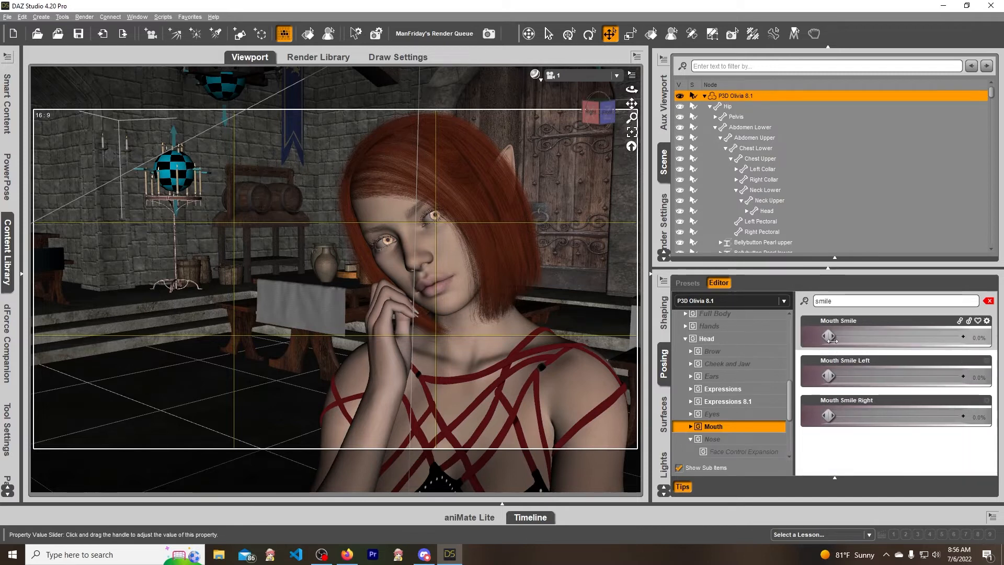
drag(832, 338, 953, 338)
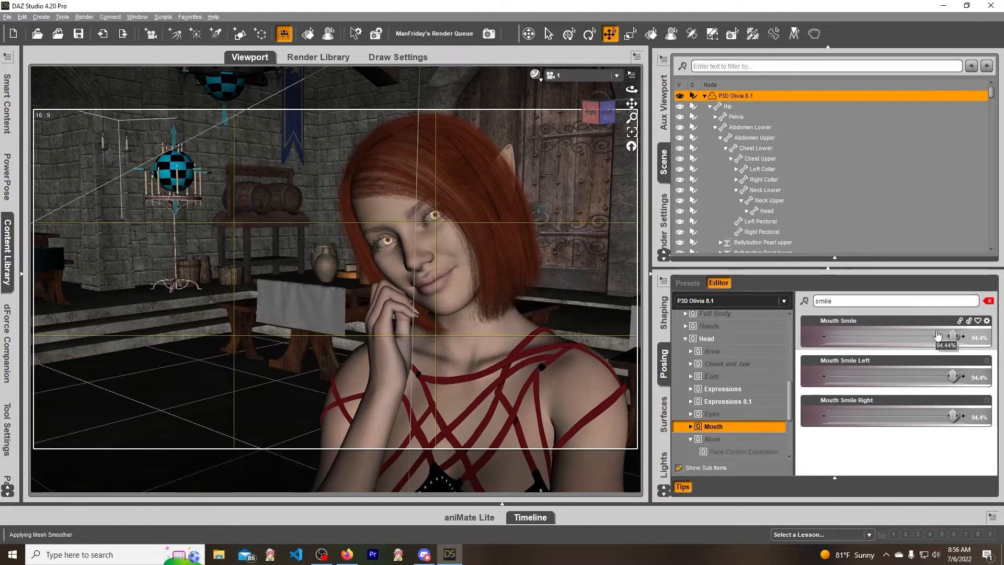
drag(950, 336, 932, 335)
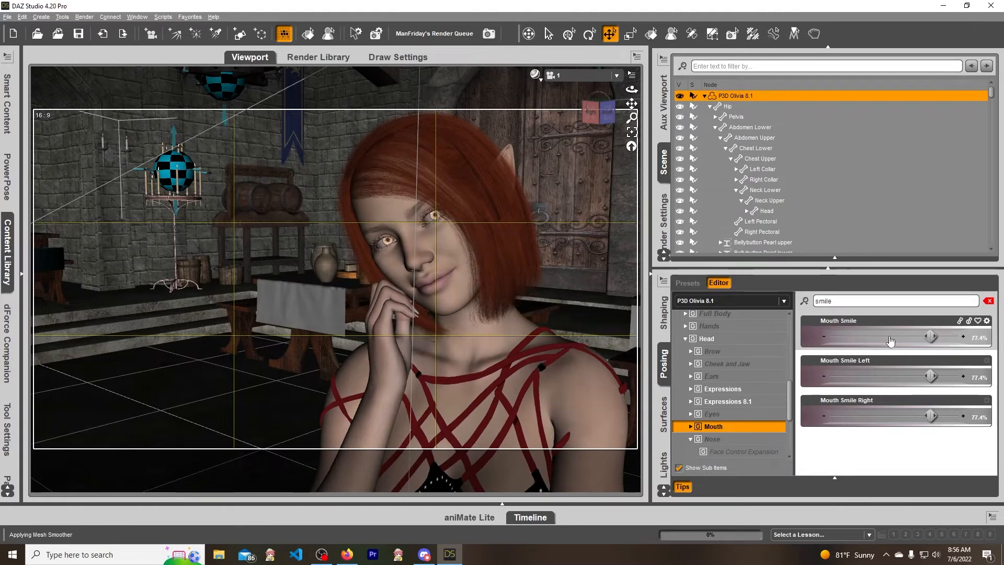
drag(930, 335, 911, 335)
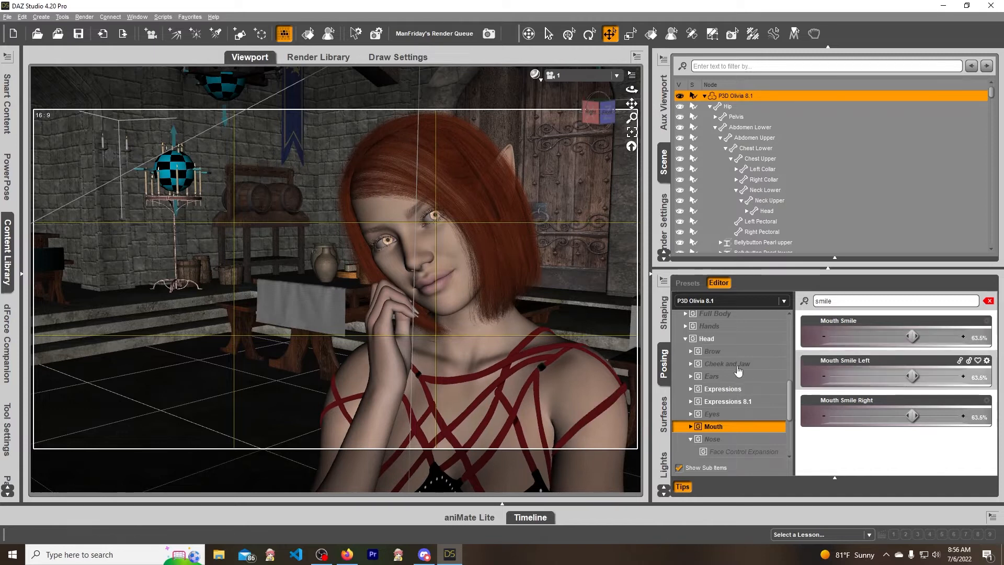
drag(912, 336, 904, 336)
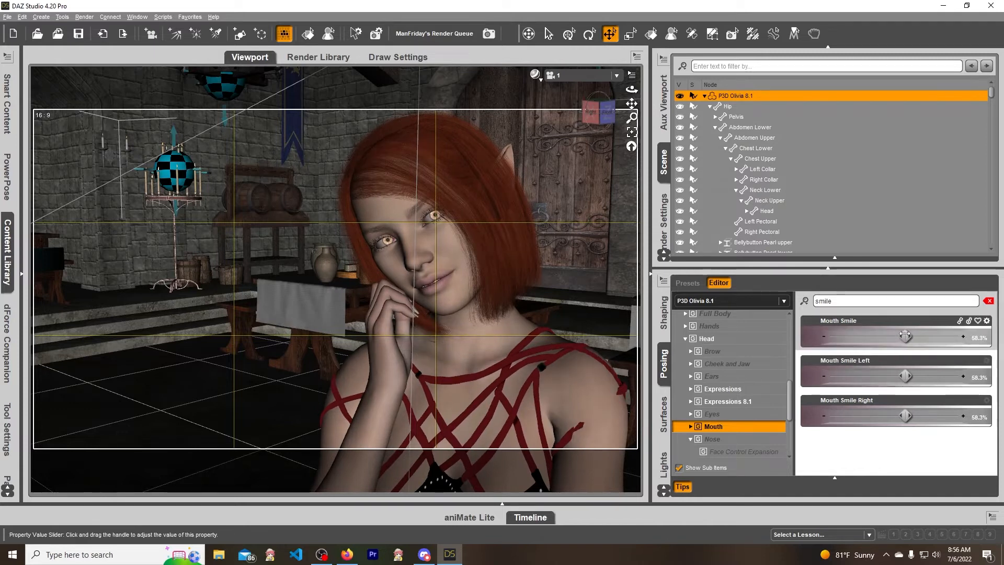
drag(905, 336, 903, 336)
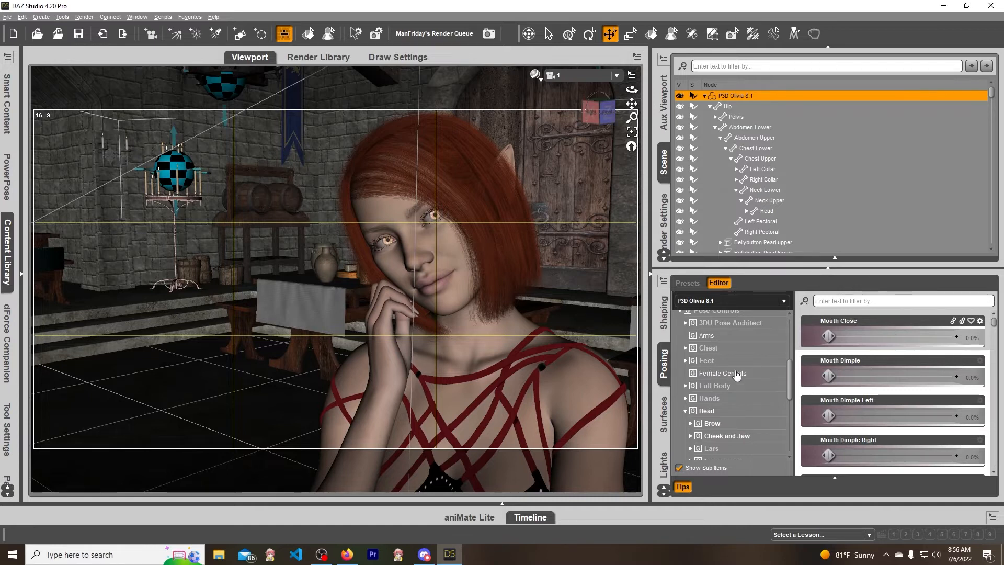
- Adjust a brow dial slightly, then set Eye Squint to 34.3% under Head > Eyes
click(712, 422)
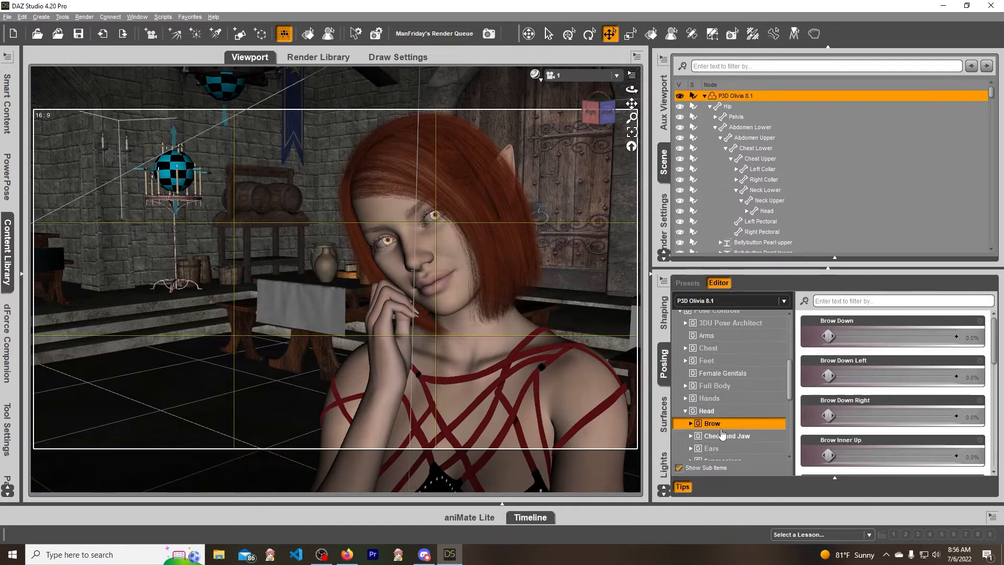
drag(826, 337, 859, 337)
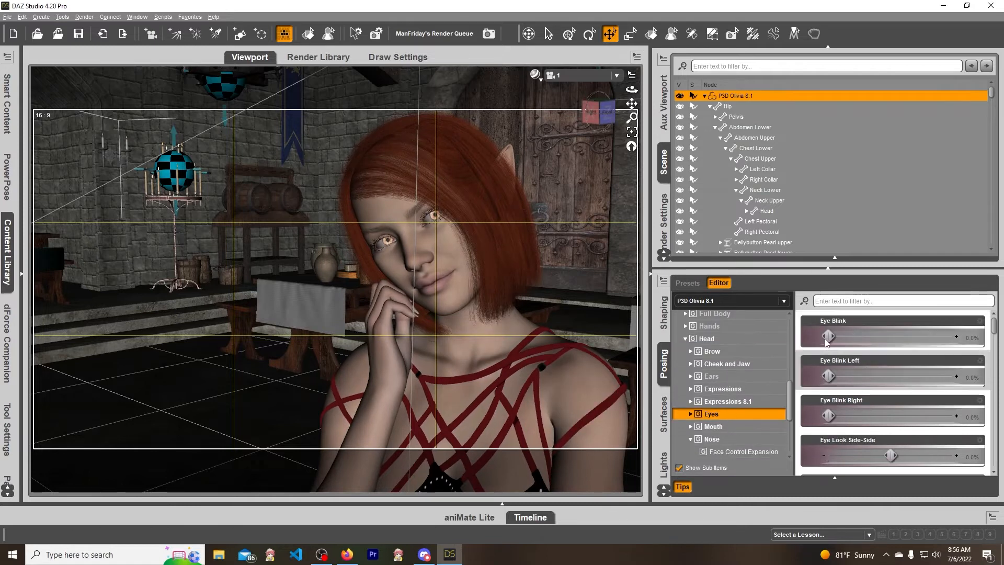
scroll(down, 3)
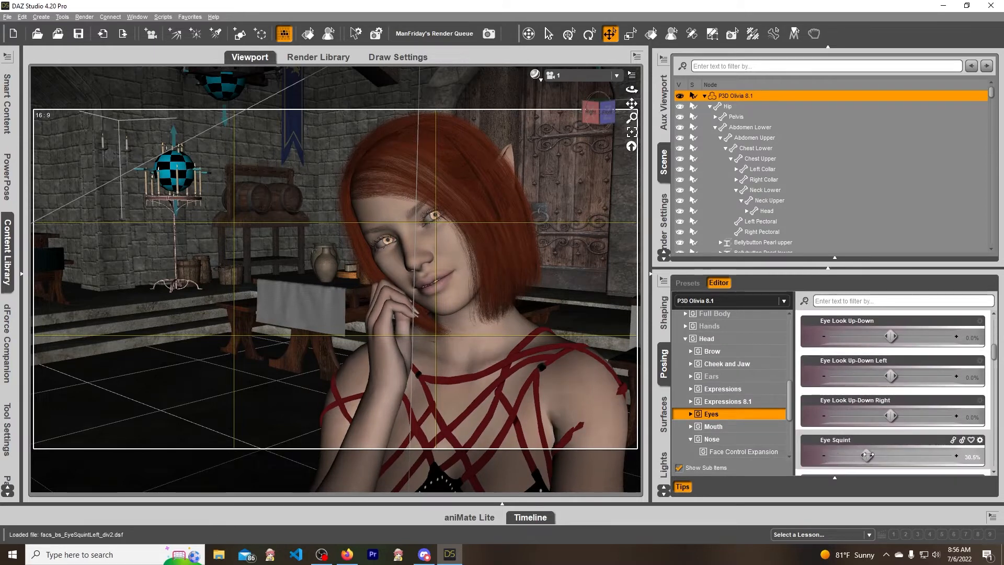
drag(871, 455, 868, 455)
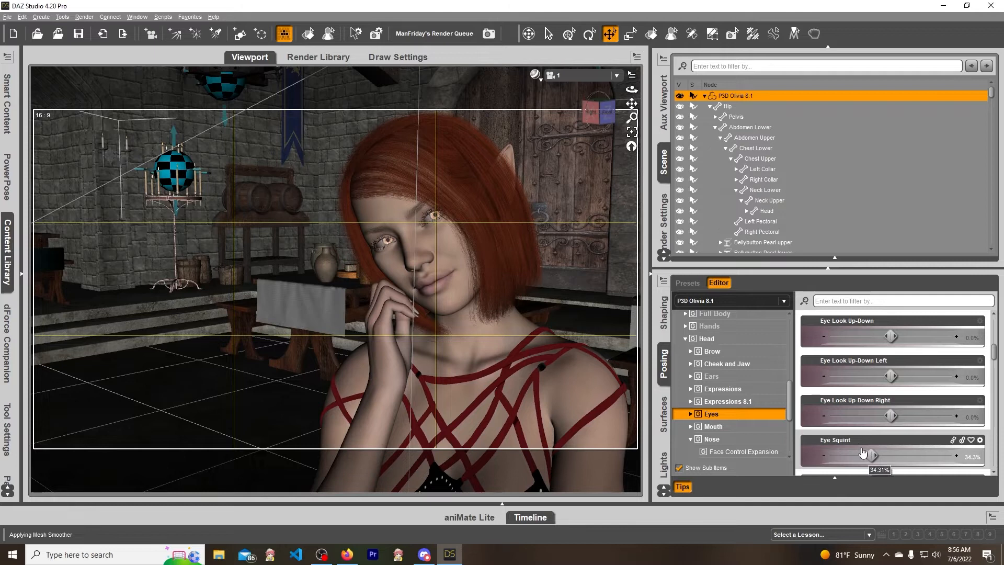
mouse_move(859, 448)
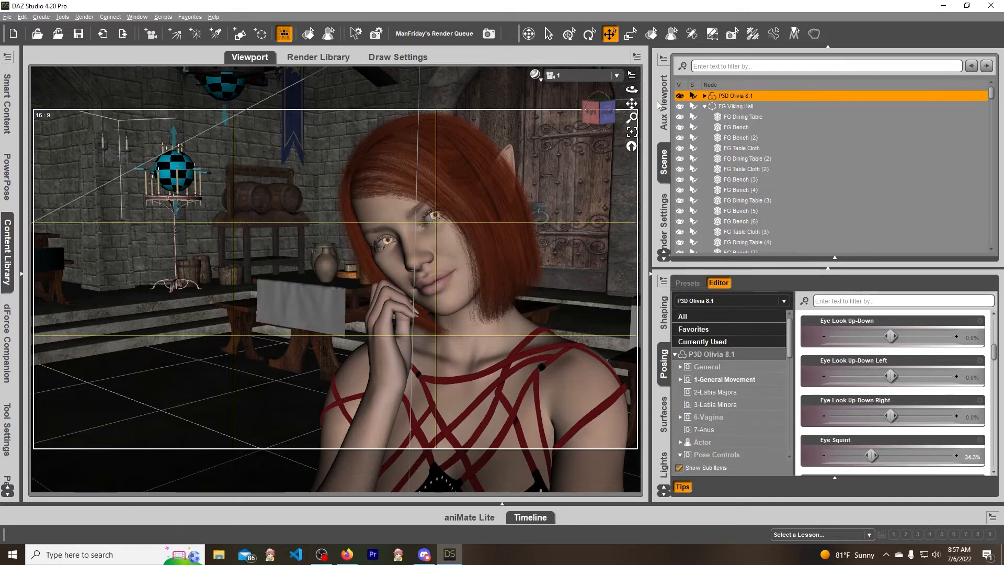
- Collapse the FG Viking Hall set in the Scene pane
click(705, 107)
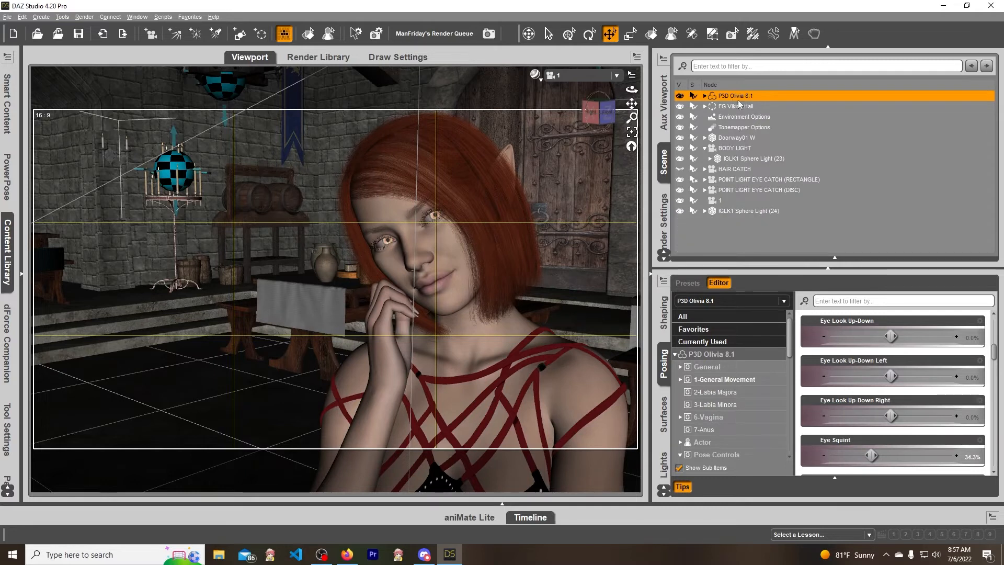
mouse_move(757, 107)
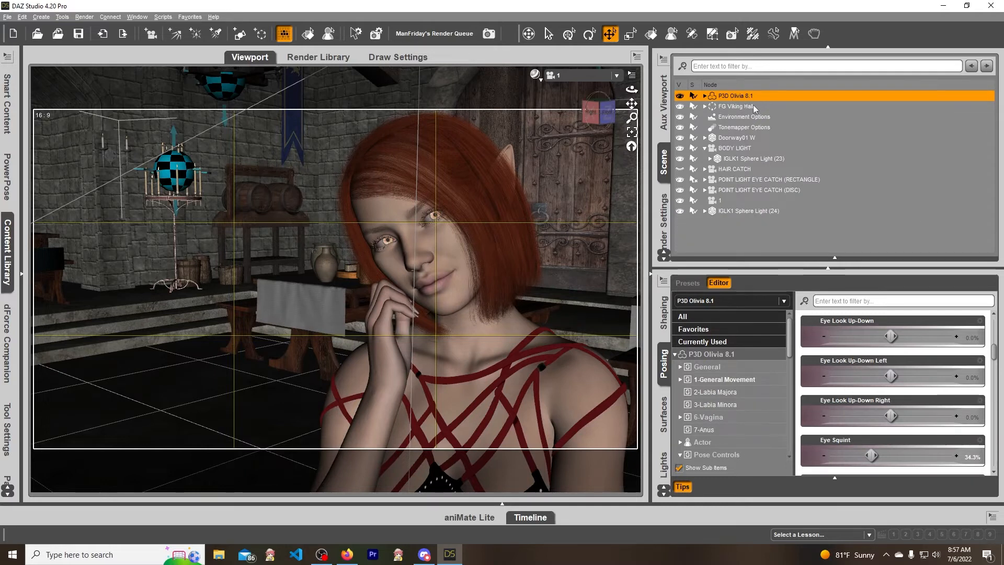
- Bring up the File menu's Save As preset types
click(8, 17)
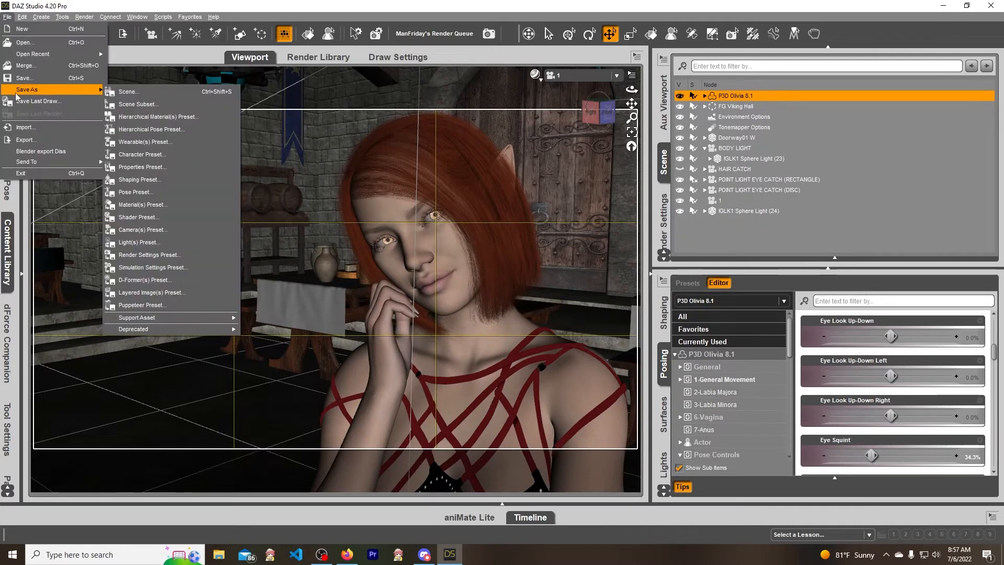
mouse_move(138, 218)
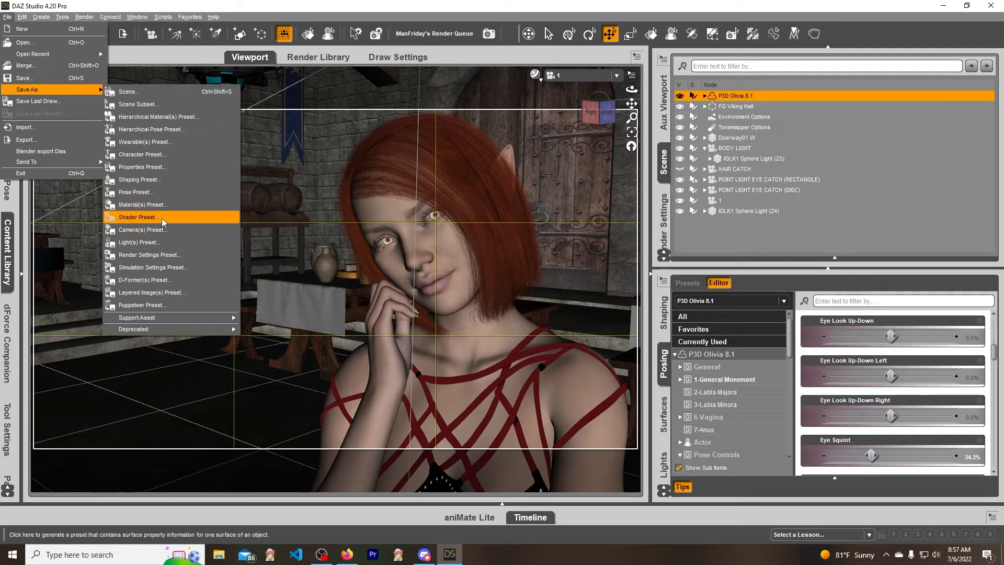
mouse_move(154, 197)
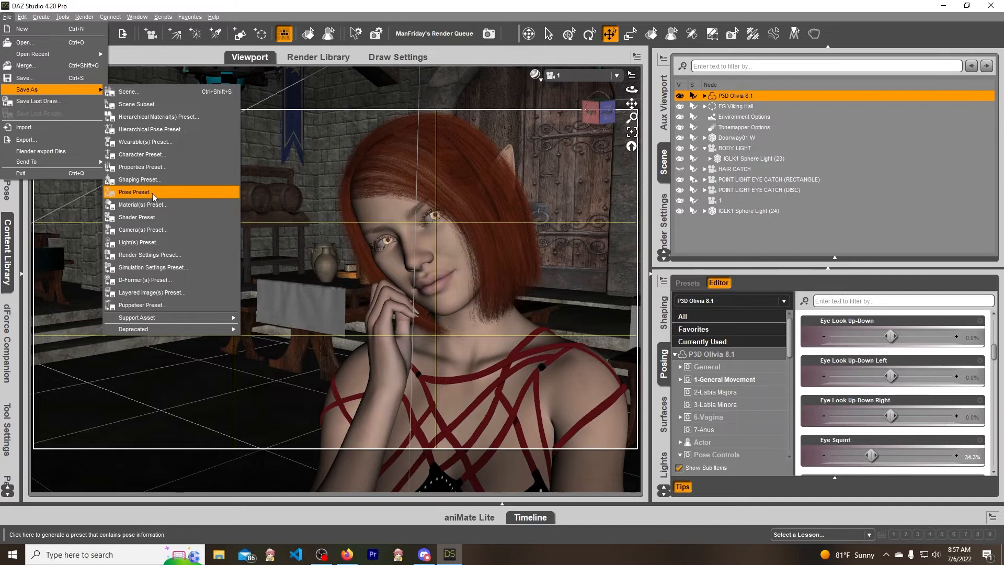
- Start a Pose Preset save and replace the file name with '1ClickExspression'
click(135, 191)
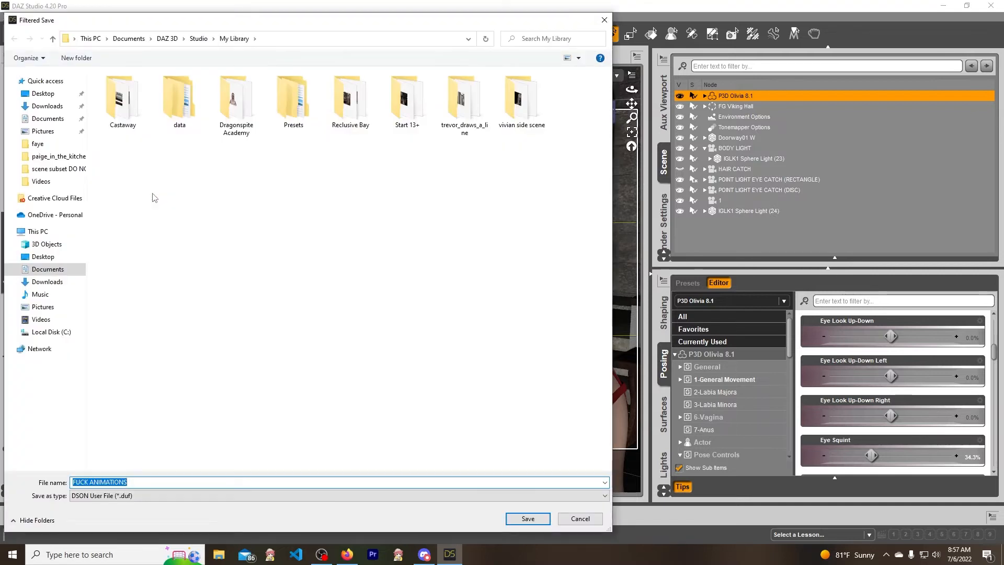
click(236, 99)
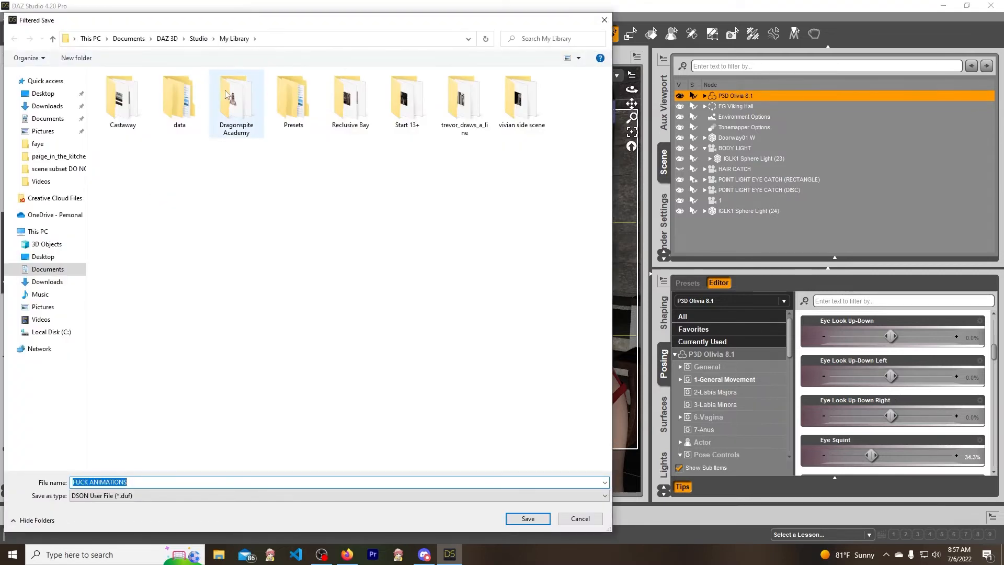
click(279, 299)
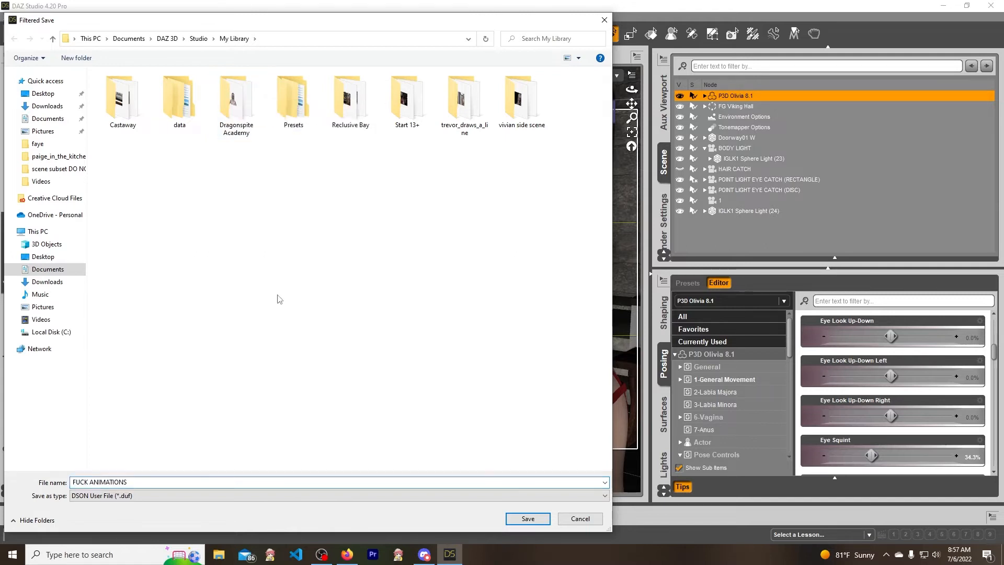
triple_click(99, 481)
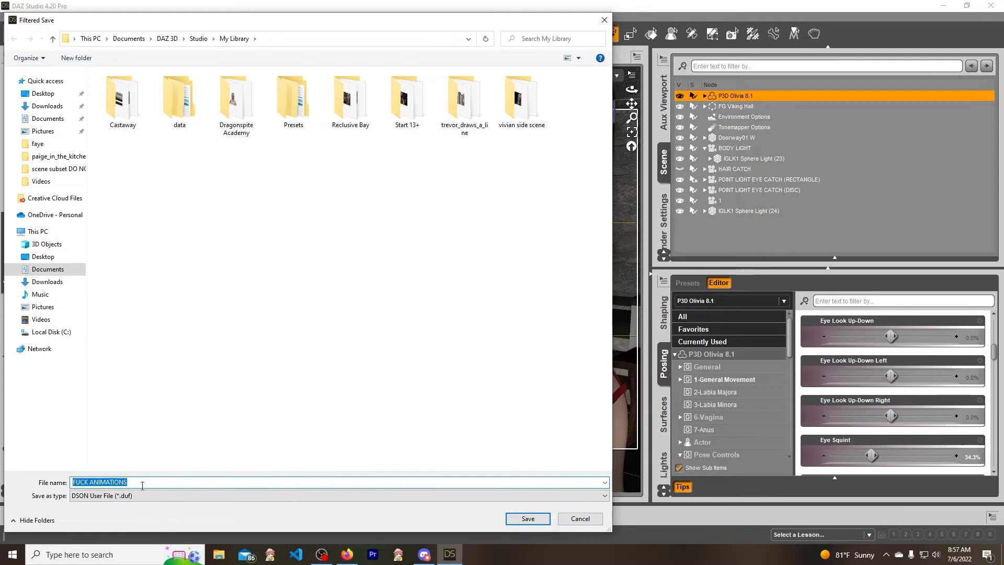
click(143, 482)
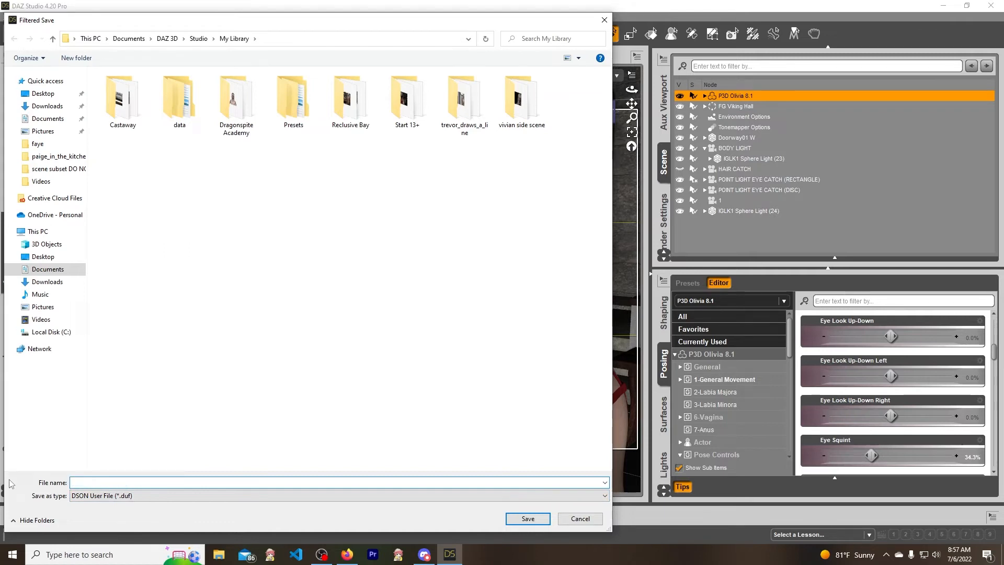
text(1Click)
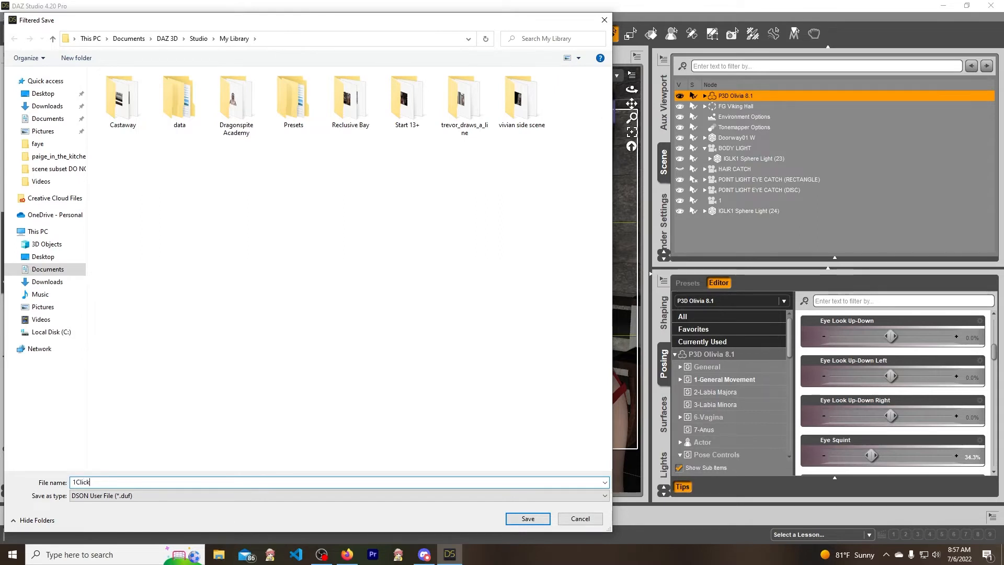
text(Exspression)
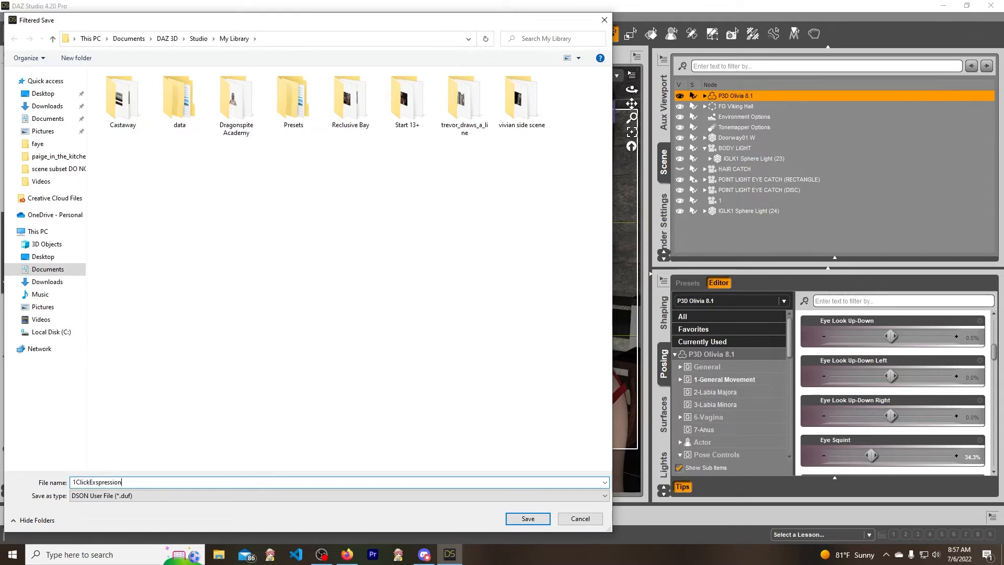
- Point the save location at the My Library folder under Studio
click(235, 96)
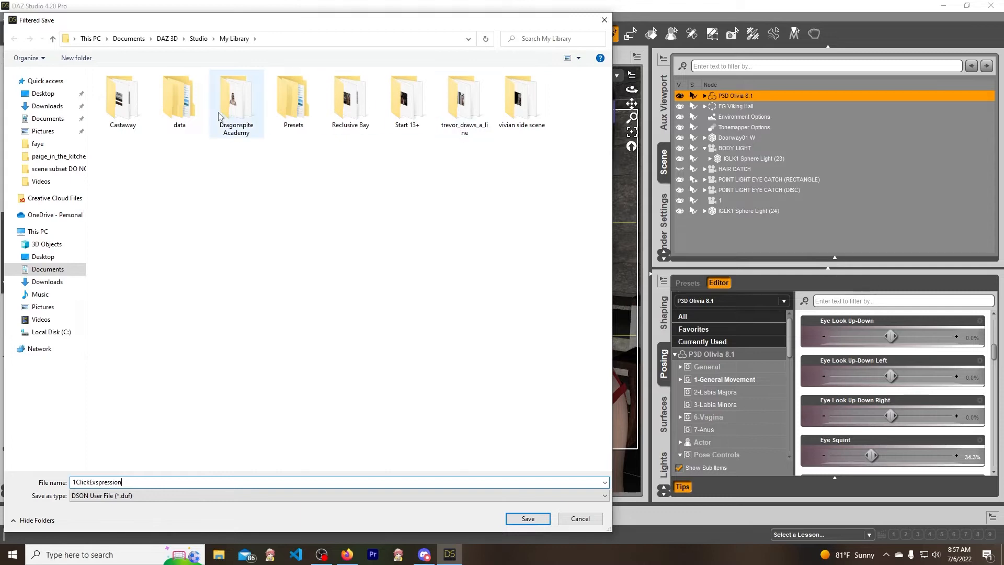
click(199, 38)
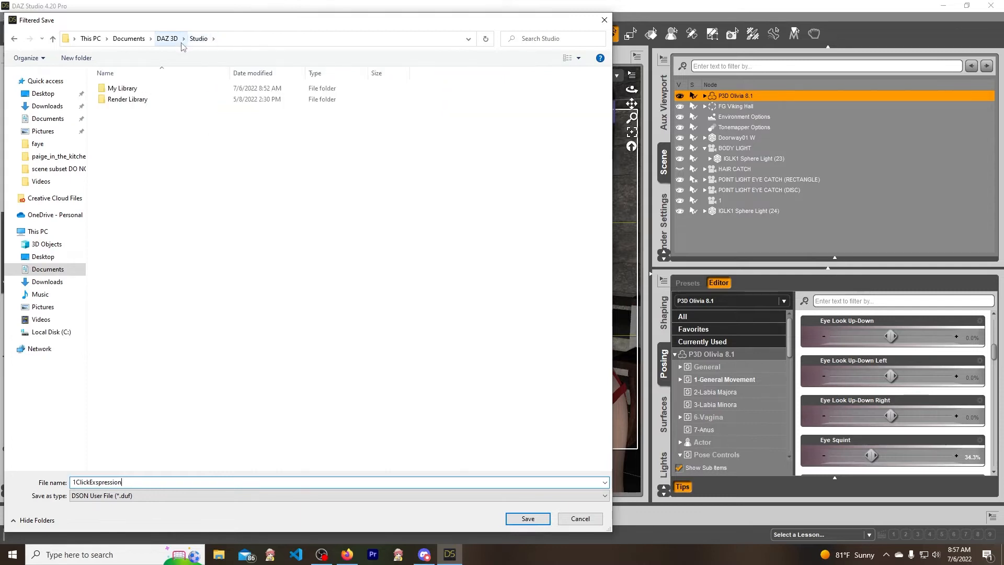
double_click(122, 88)
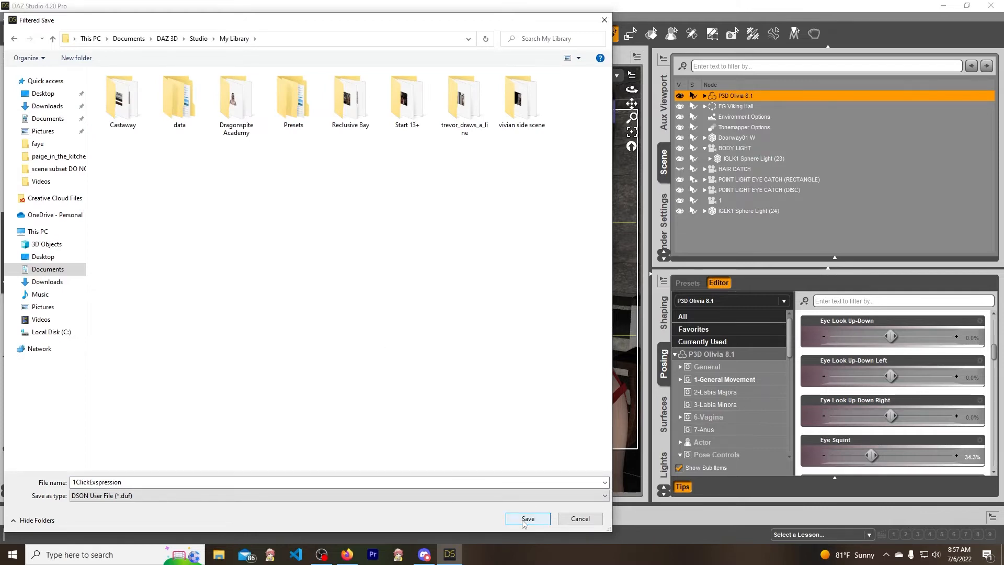
- Save the preset and expand P3D Olivia 8.1's properties in the save options
click(527, 519)
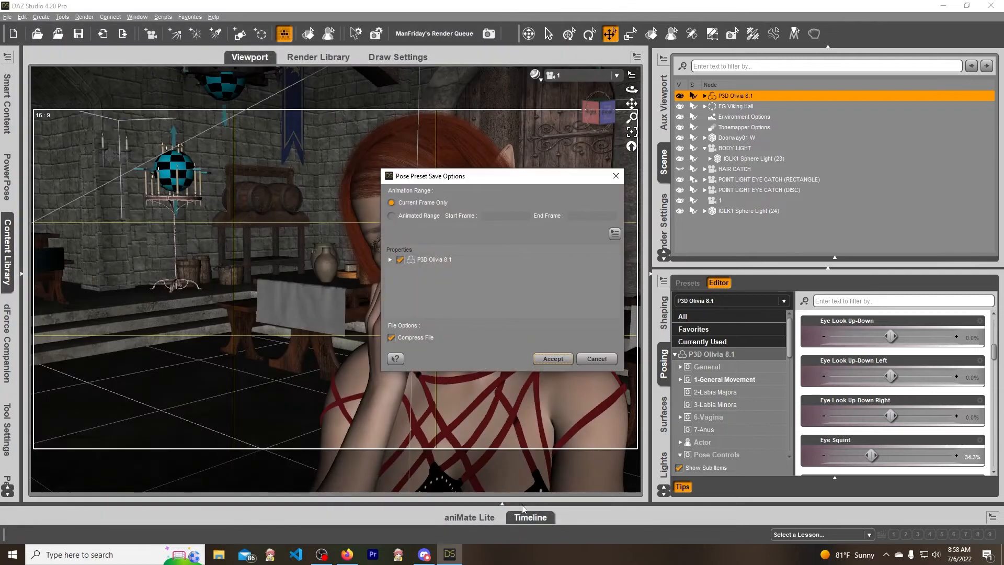
mouse_move(61, 382)
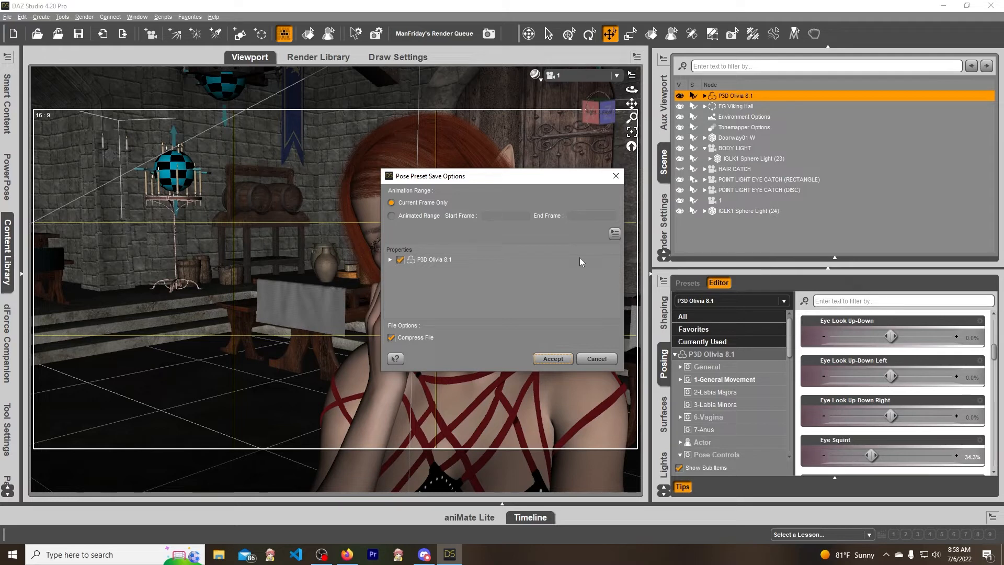
mouse_move(534, 230)
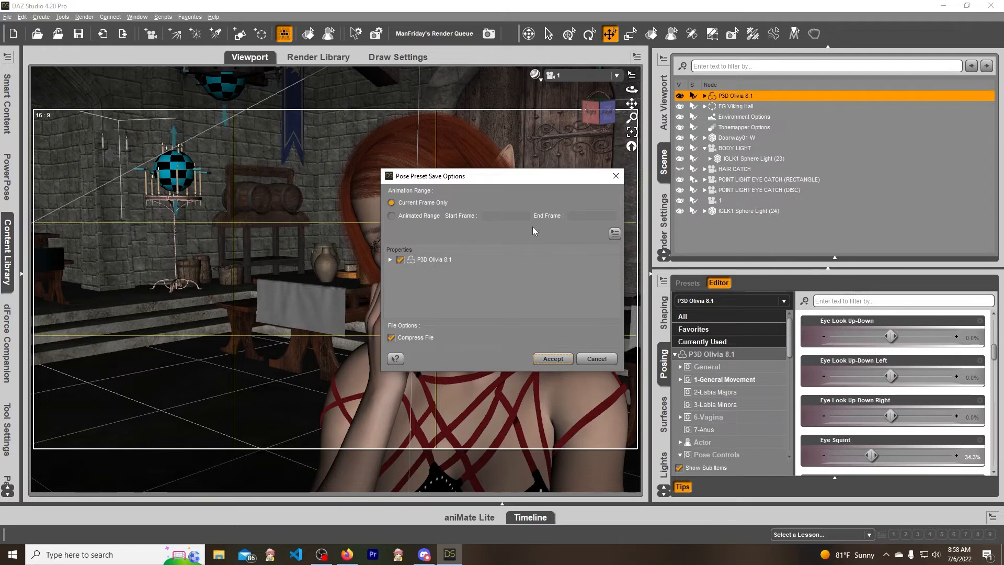
mouse_move(401, 272)
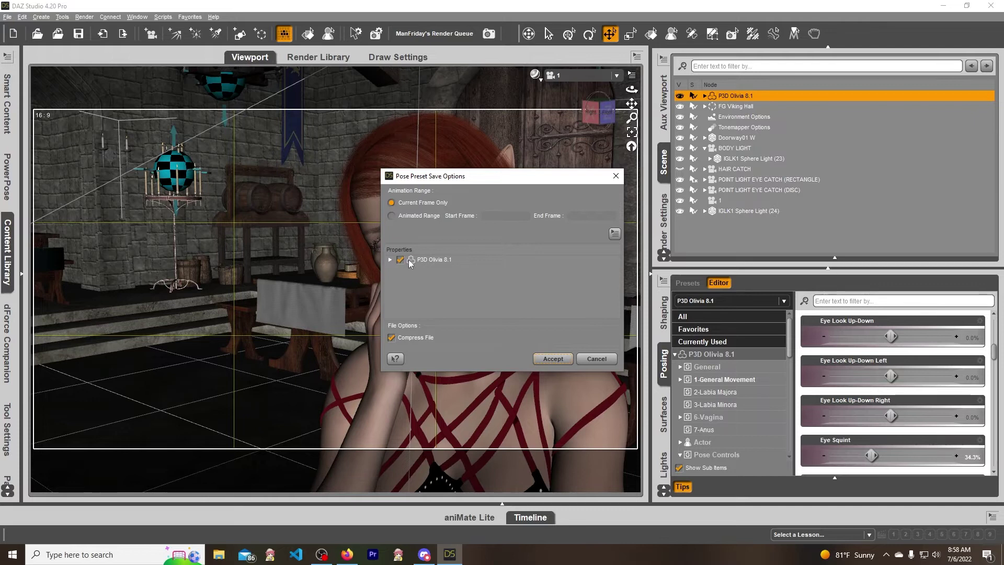
click(400, 259)
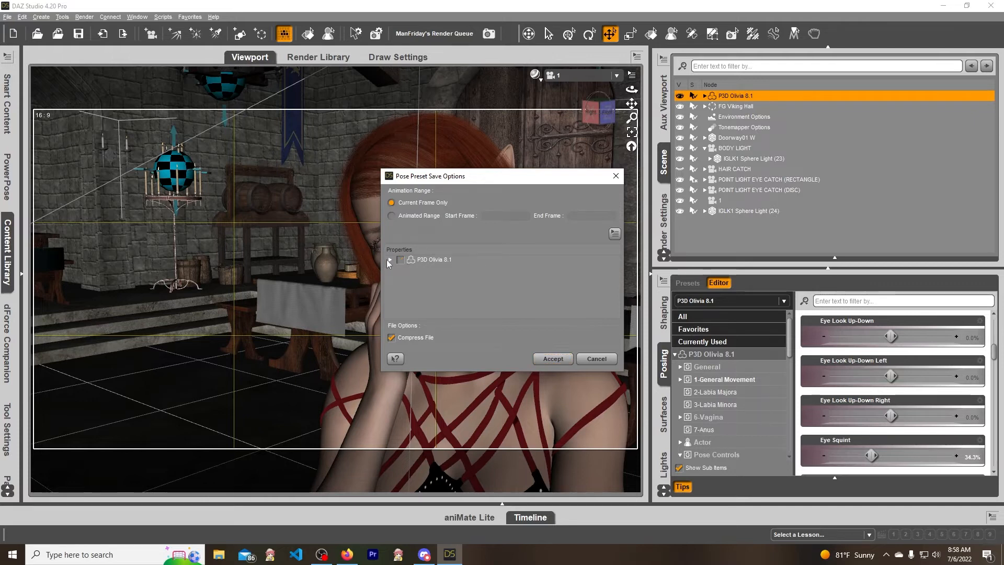
click(389, 260)
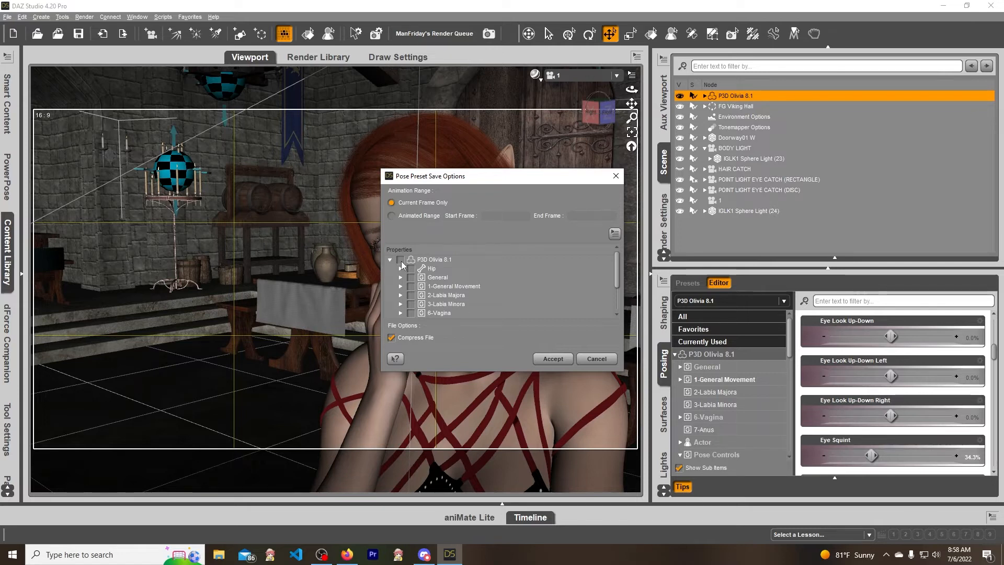
- Drill Hip > Abdomen > Chest > Neck to Head, include only Head and its parts, and accept
click(400, 267)
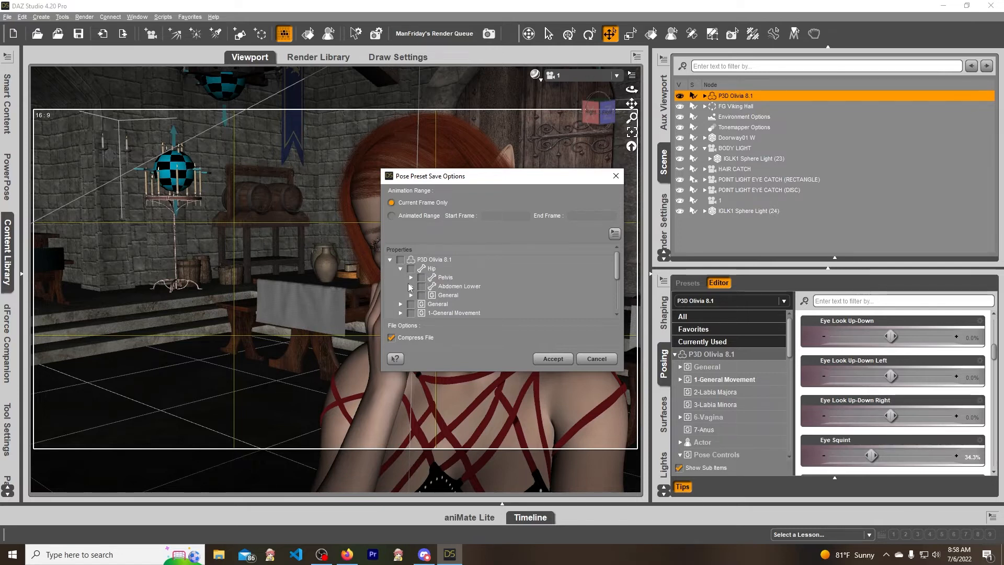
click(411, 285)
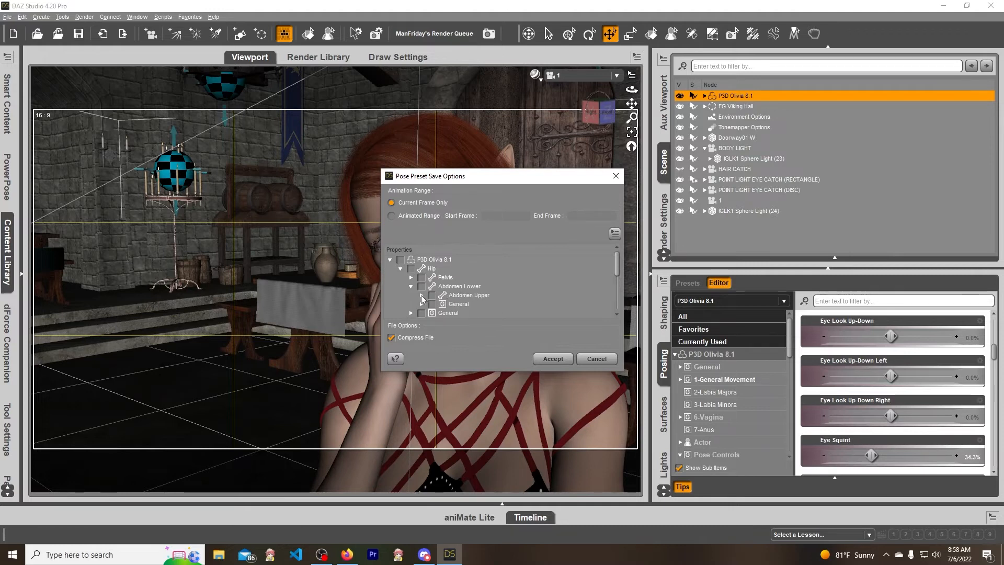
scroll(down, 3)
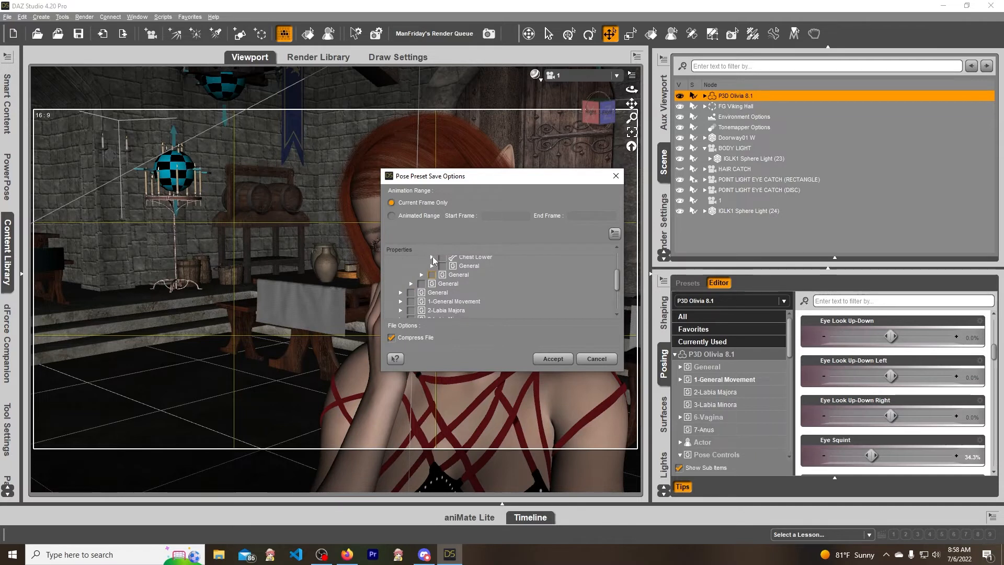
click(442, 266)
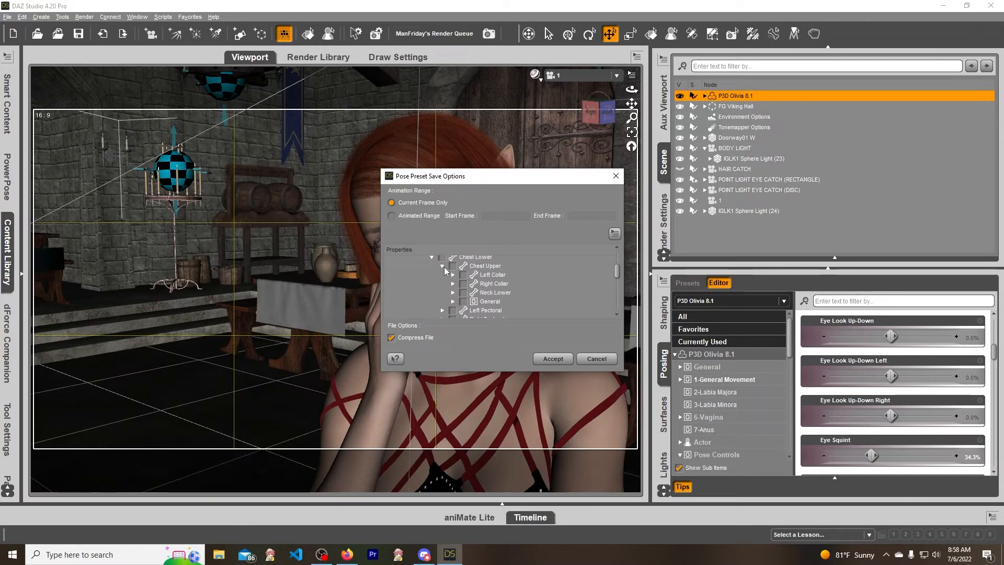
click(452, 293)
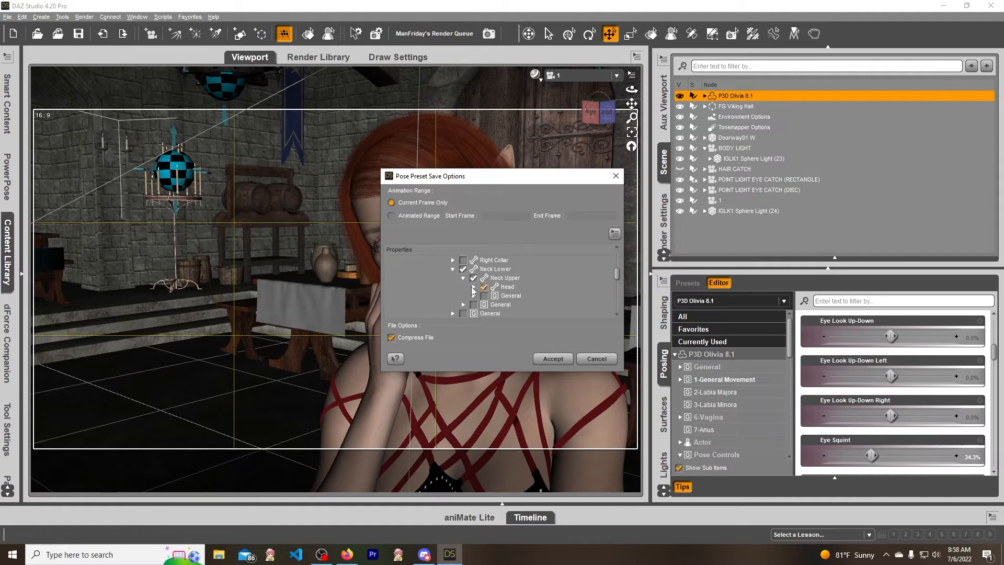
click(473, 286)
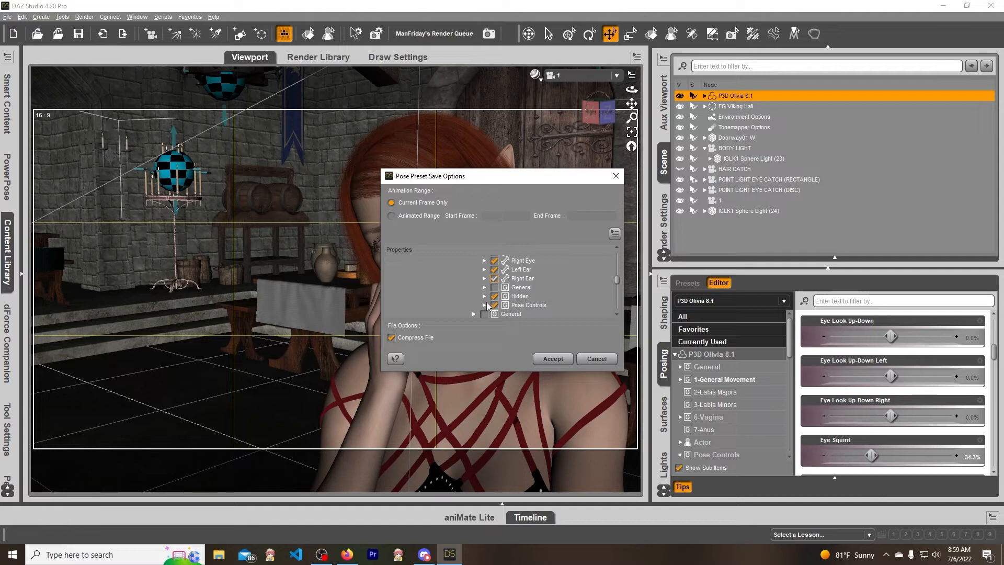
mouse_move(568, 318)
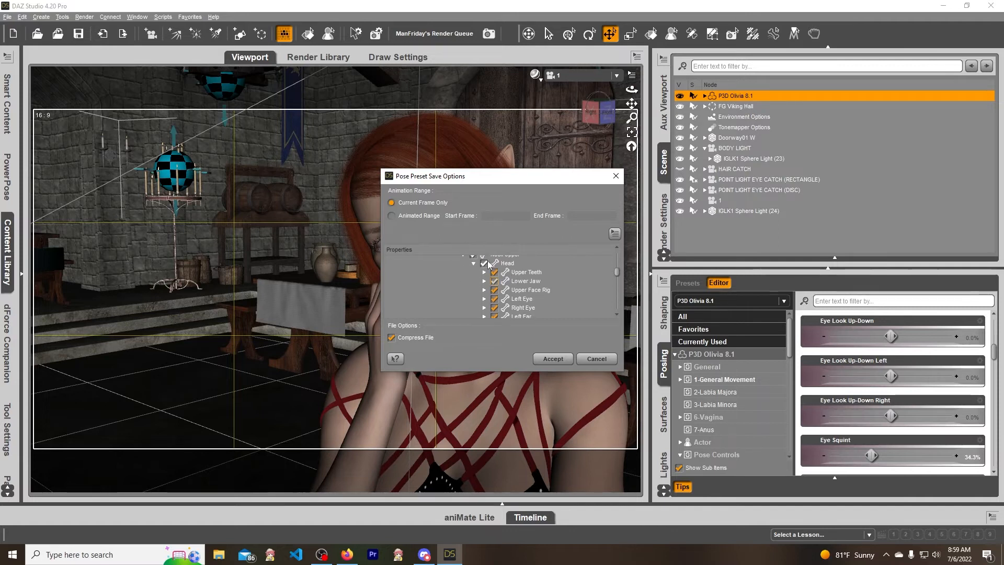
scroll(down, 3)
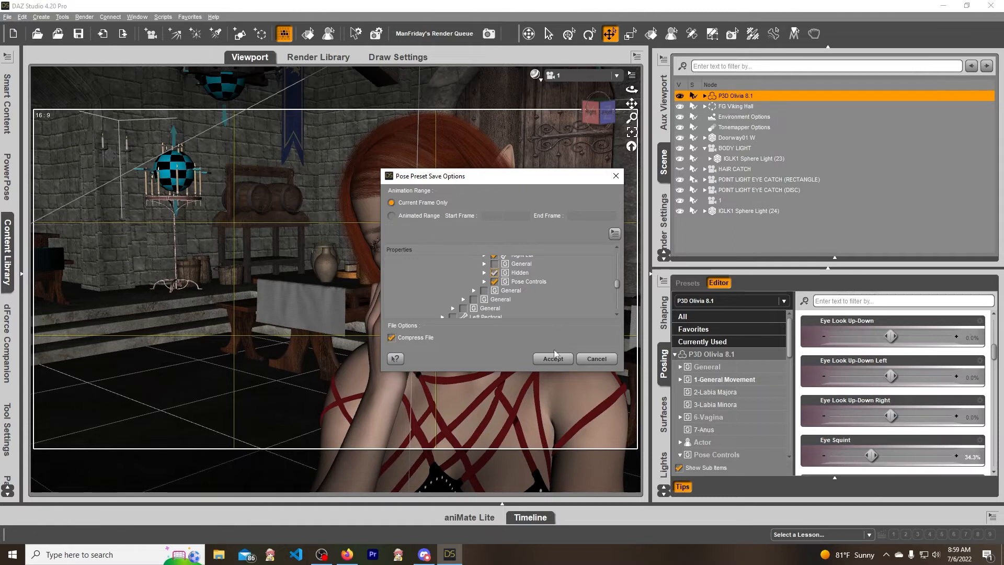
click(552, 358)
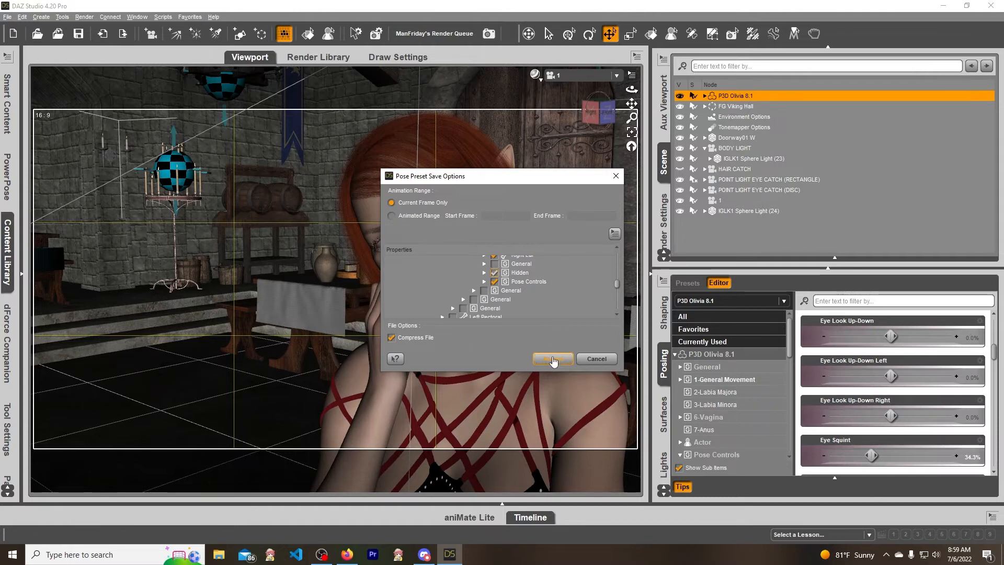
- Show Currently Used properties and drag Mouth Smile back to 0%
click(552, 359)
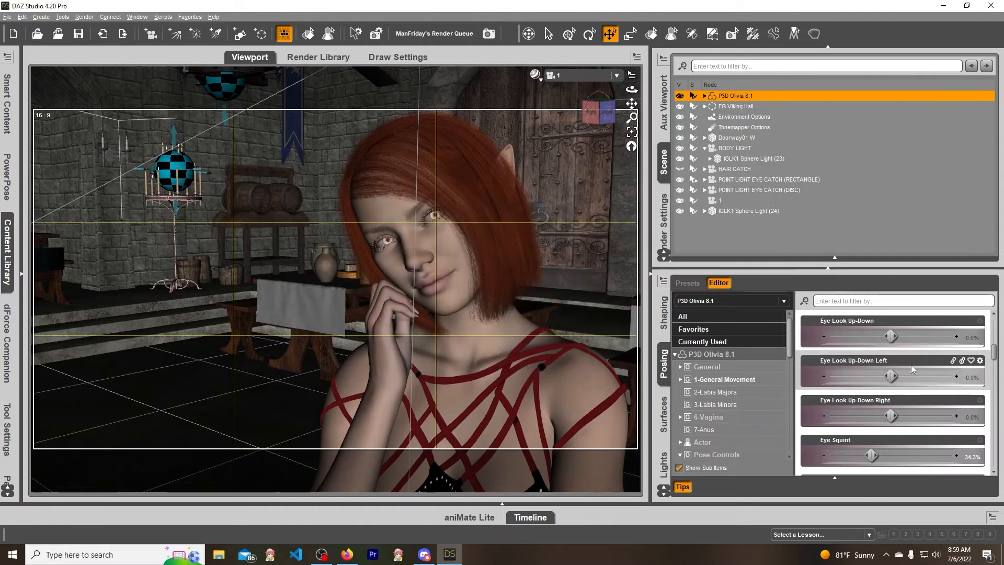
click(703, 340)
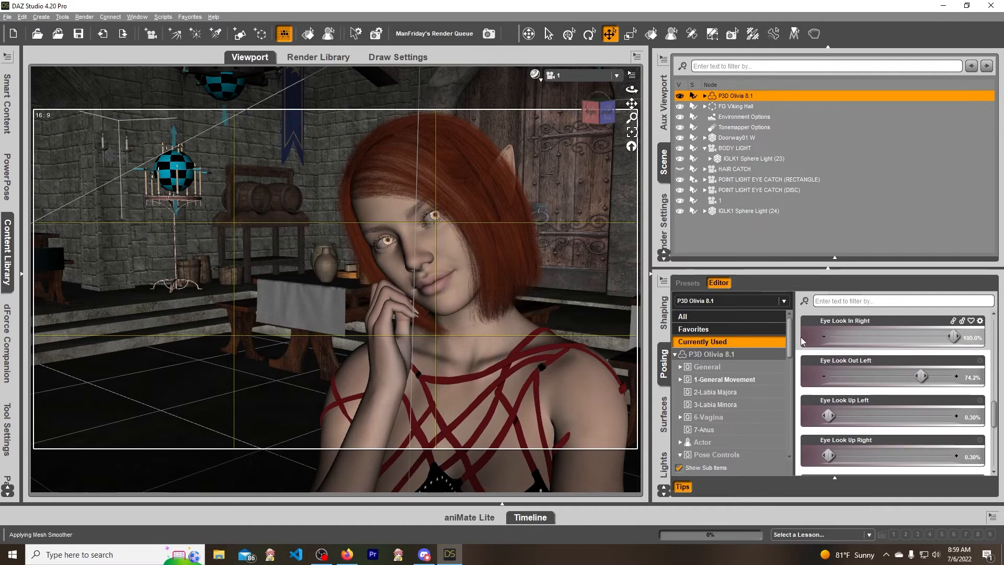
scroll(down, 3)
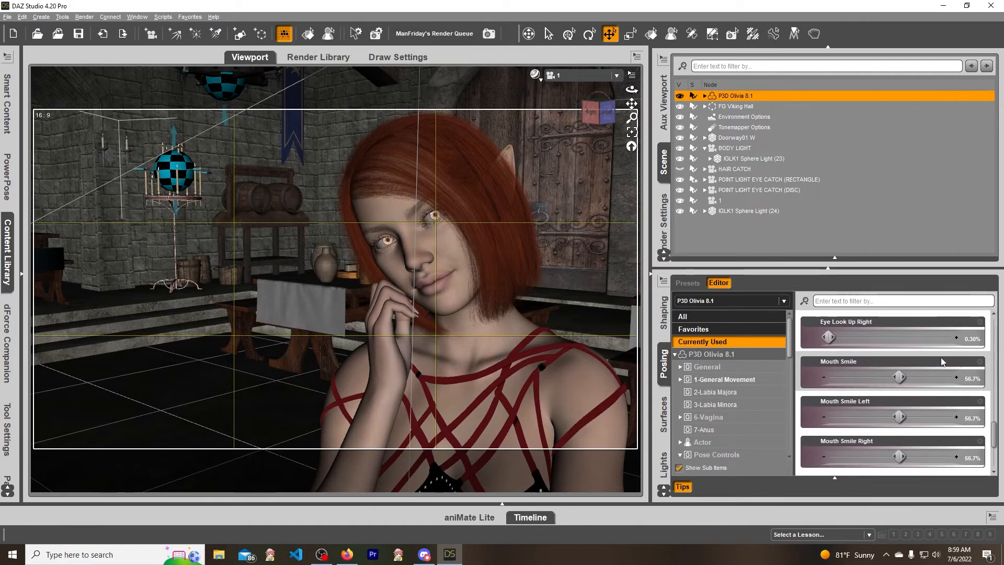
drag(899, 377, 826, 376)
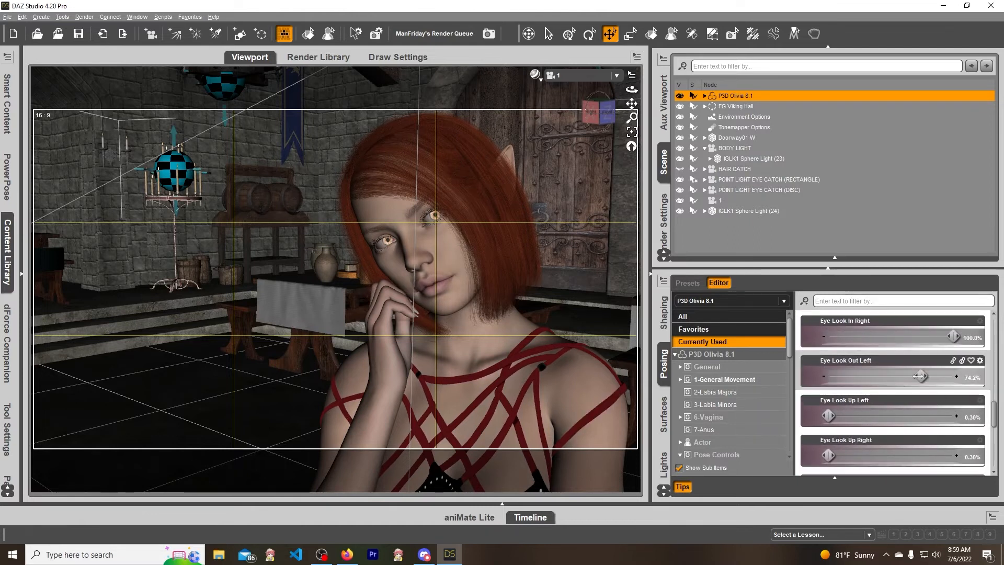
scroll(down, 3)
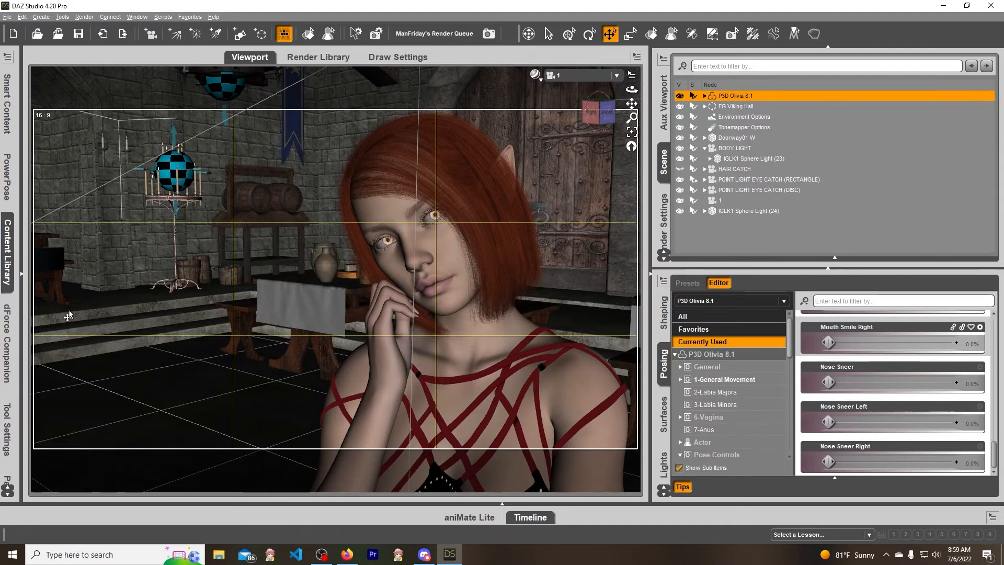
mouse_move(15, 176)
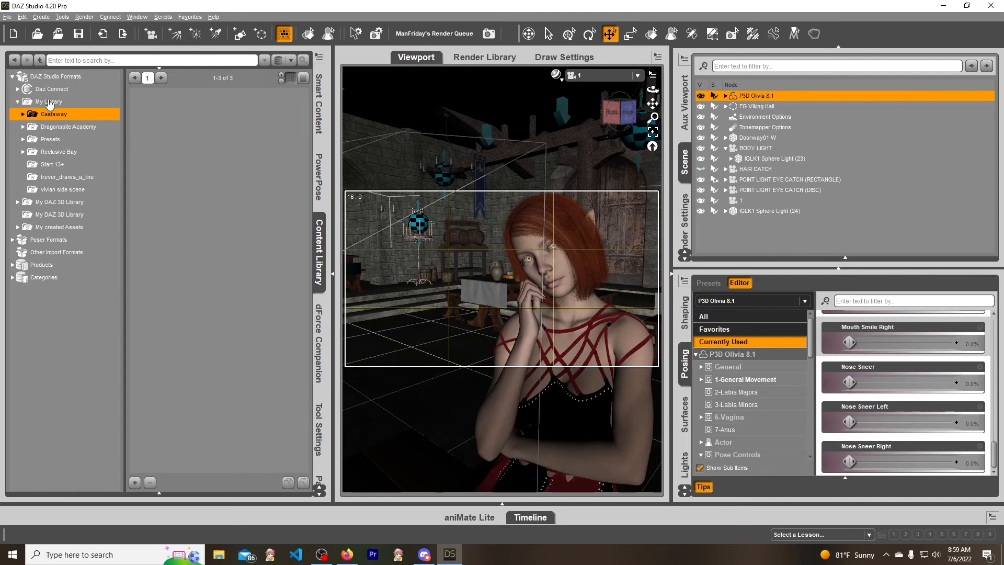
- Apply the saved 1ClickExpression preset from My Library, restoring the elf's 56.7% smile
click(48, 101)
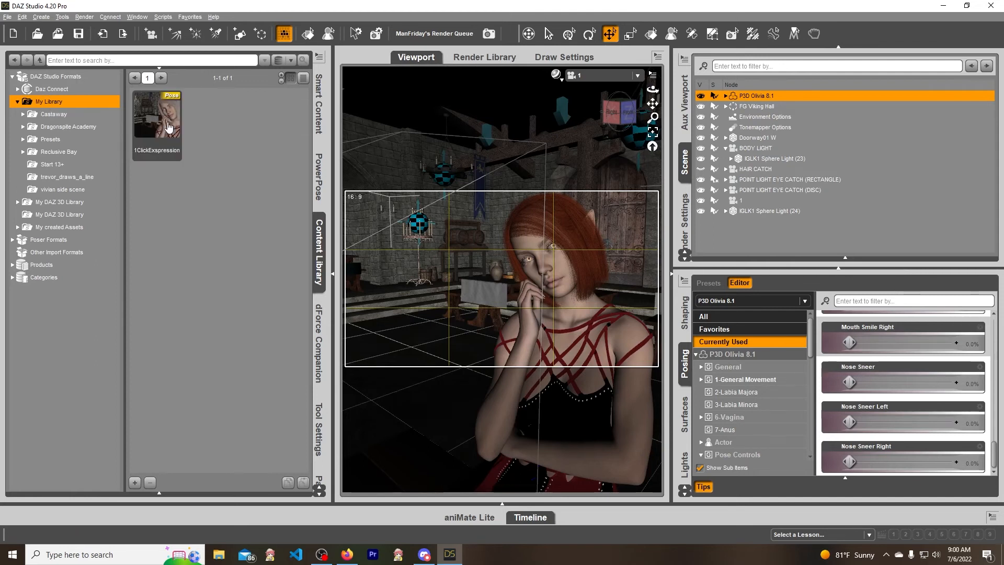
double_click(167, 125)
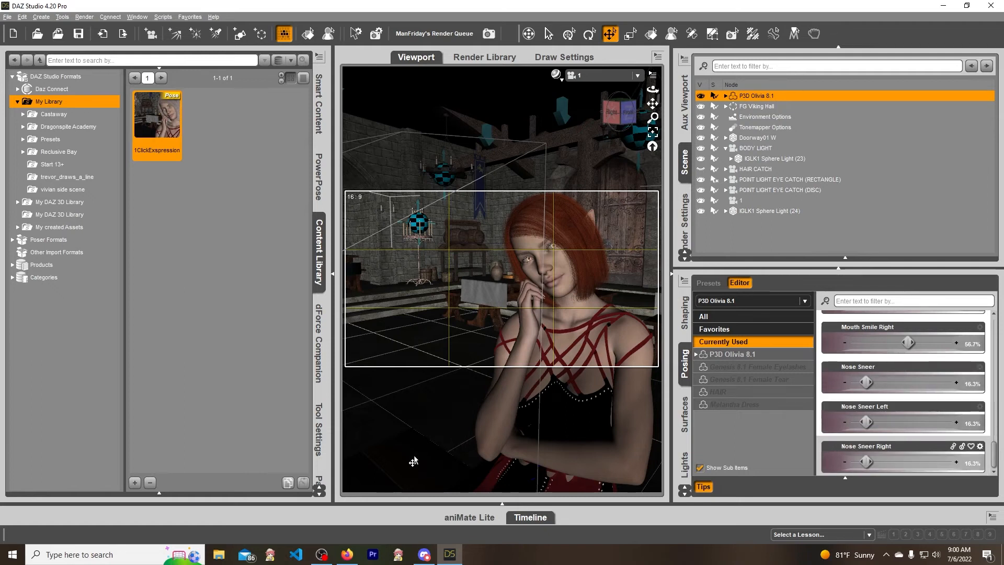
mouse_move(955, 183)
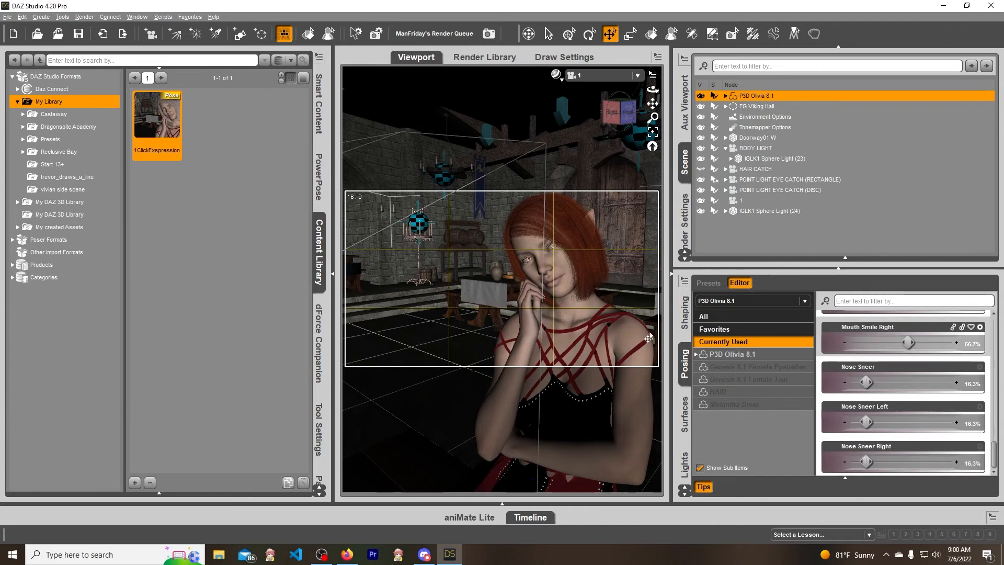
mouse_move(597, 337)
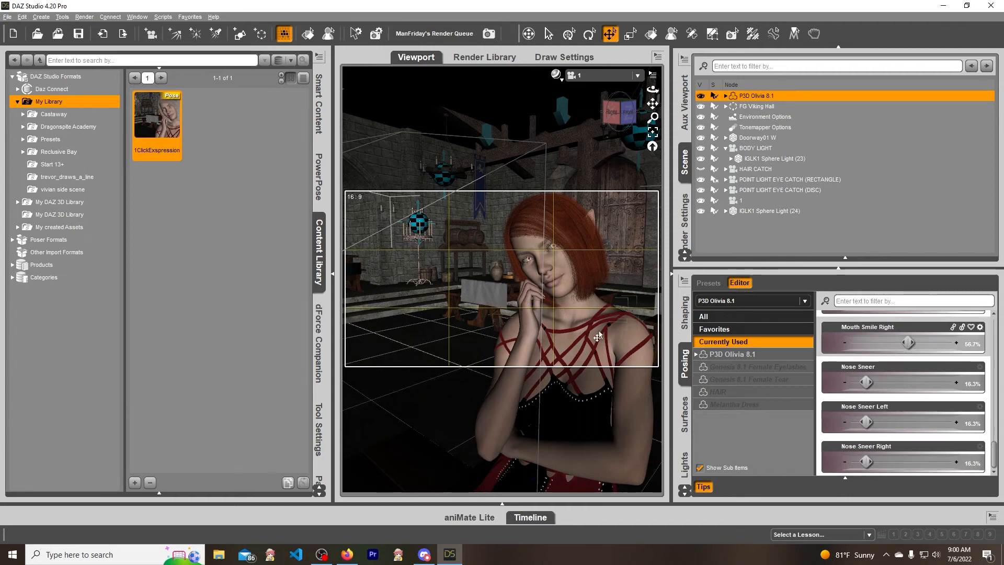
mouse_move(592, 76)
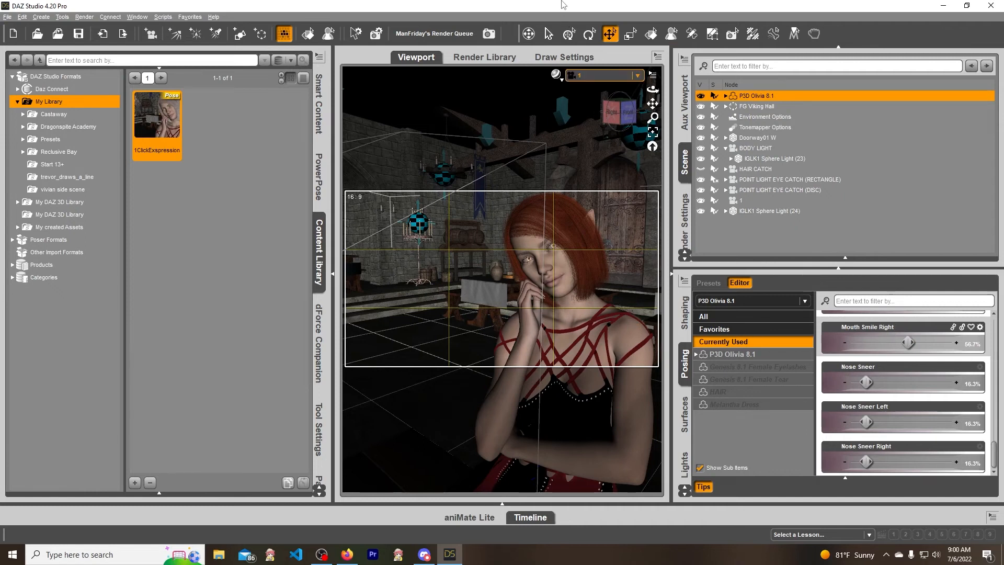
mouse_move(543, 134)
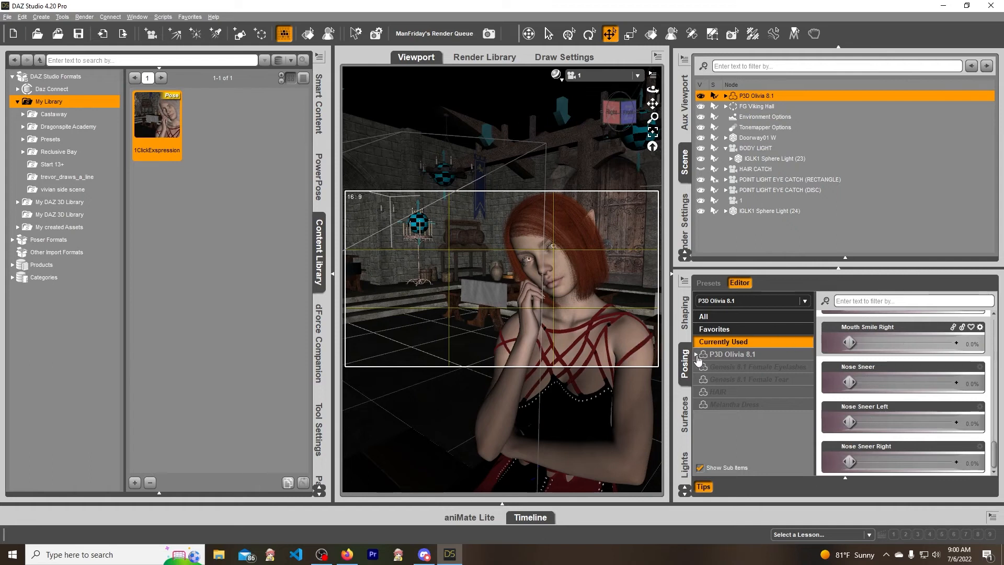
- Expand the figure's Head property group and show the Mexican Girl expression sliders
click(703, 353)
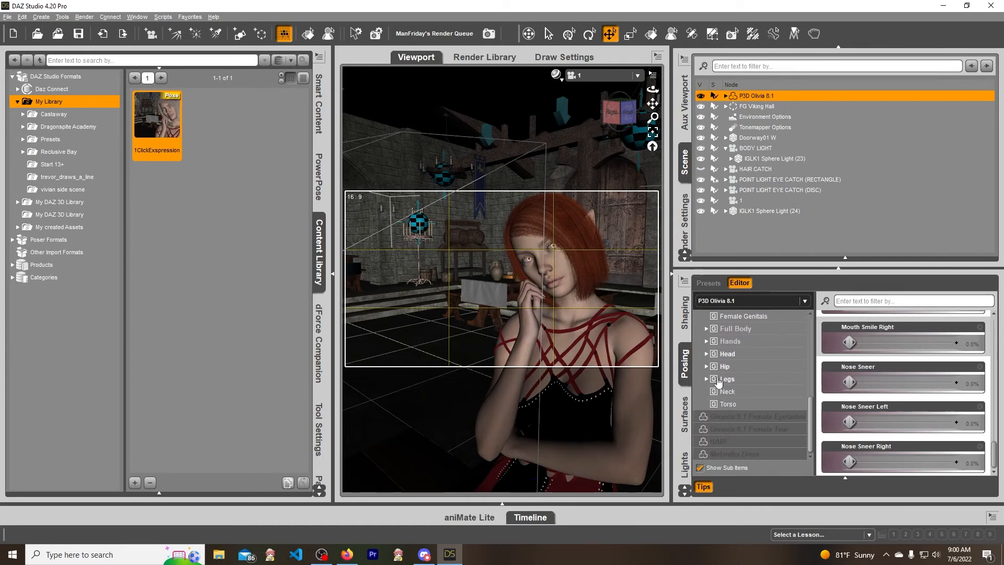
click(707, 353)
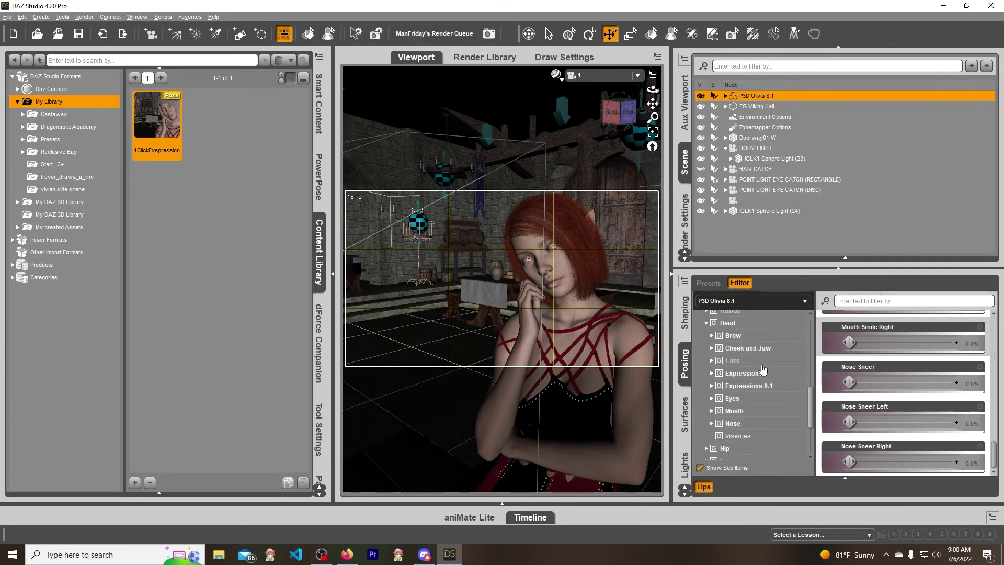
click(747, 380)
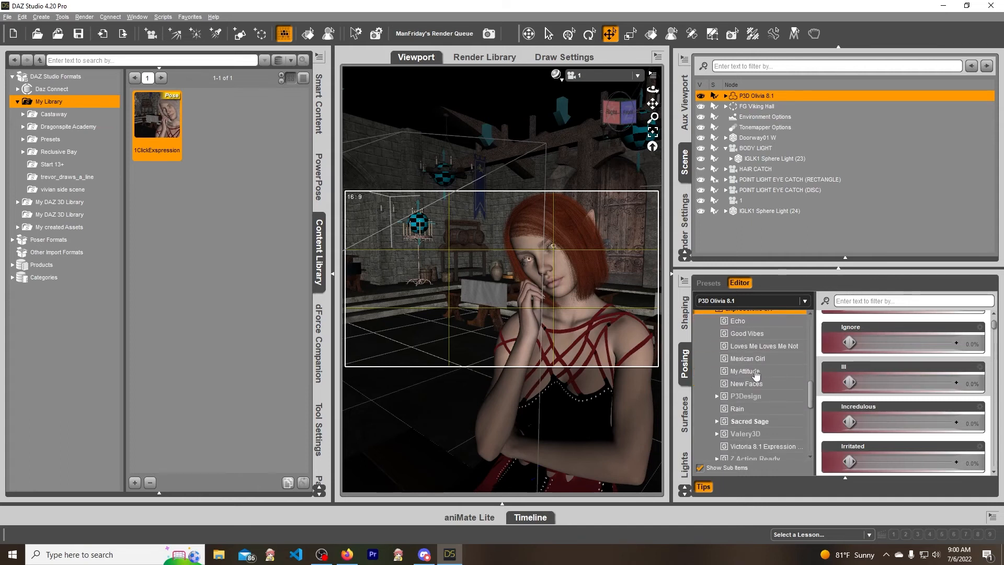
click(747, 357)
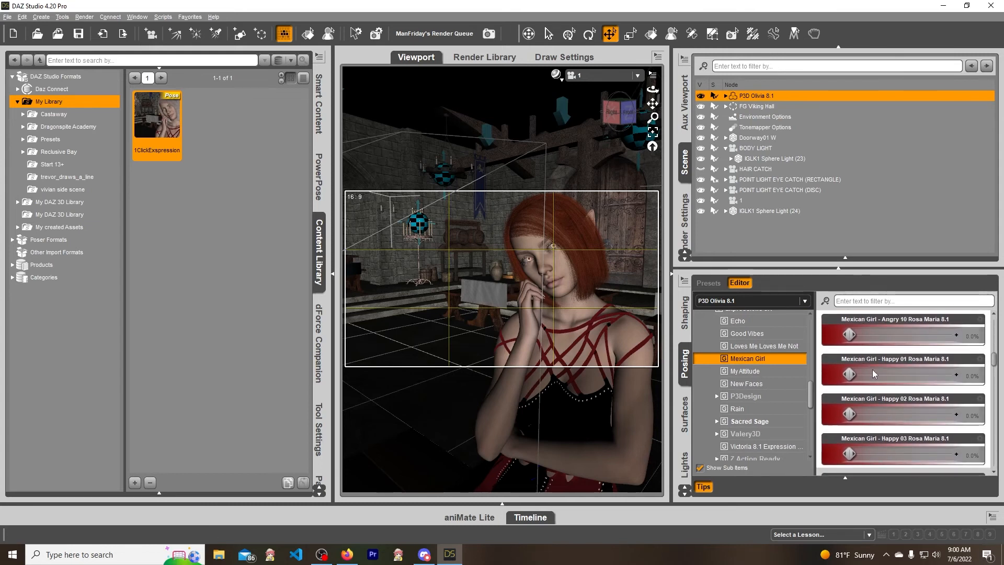
scroll(down, 3)
text(h)
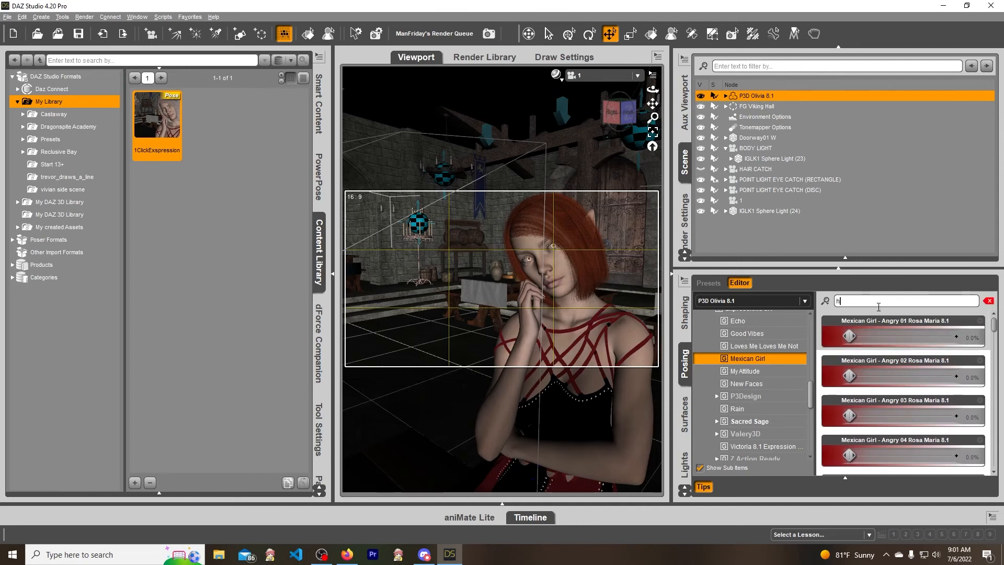
- Filter dials for 'happy' and set Happy 01 to about 49% and Happy 04 to 36.2%
text(appy)
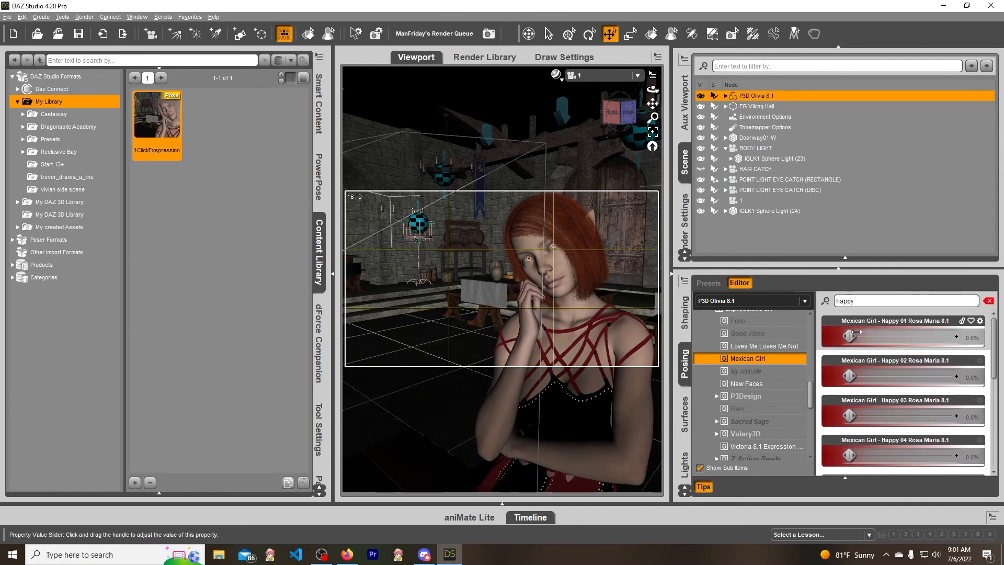
drag(847, 338, 900, 338)
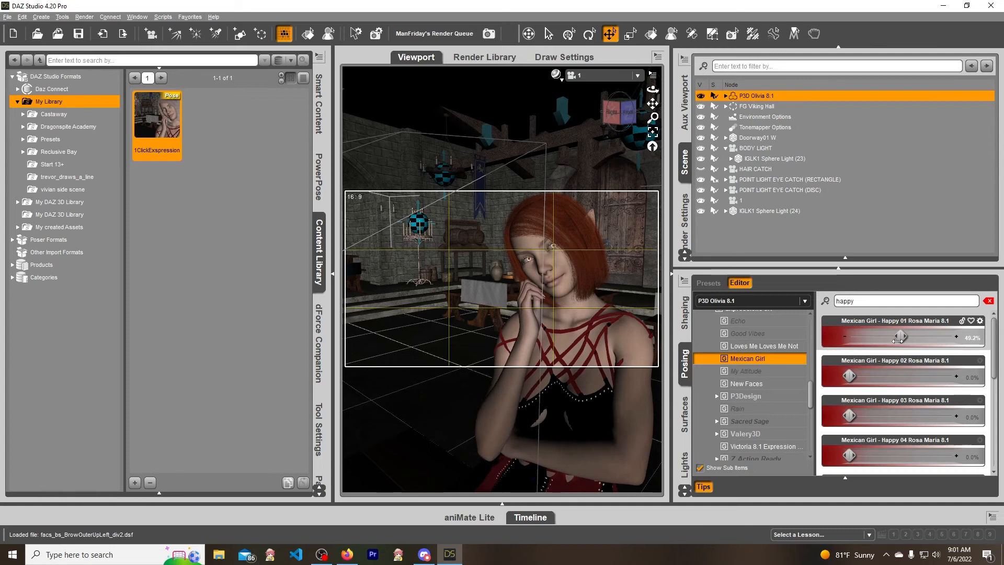
mouse_move(881, 414)
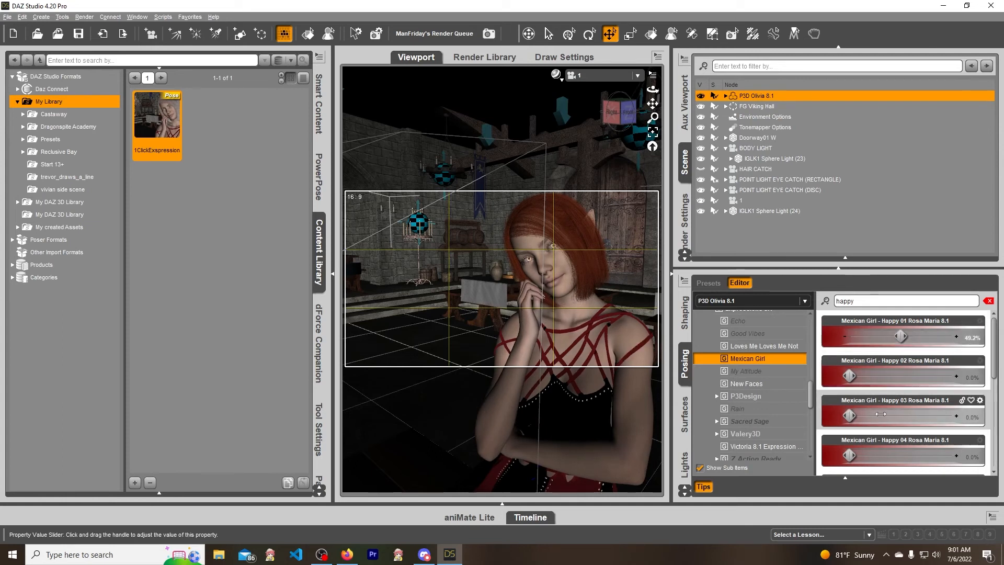
drag(848, 417, 897, 418)
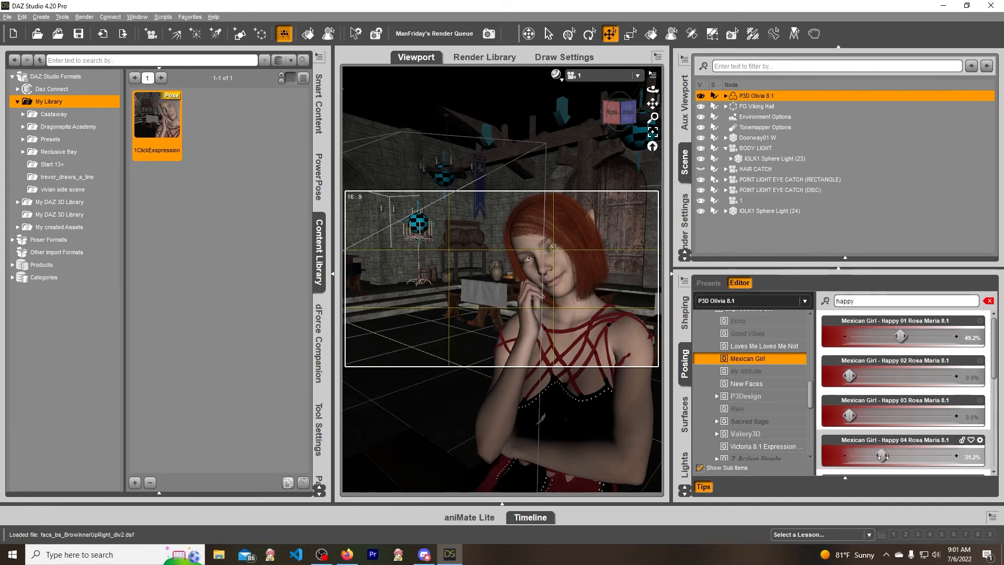
drag(883, 455, 886, 456)
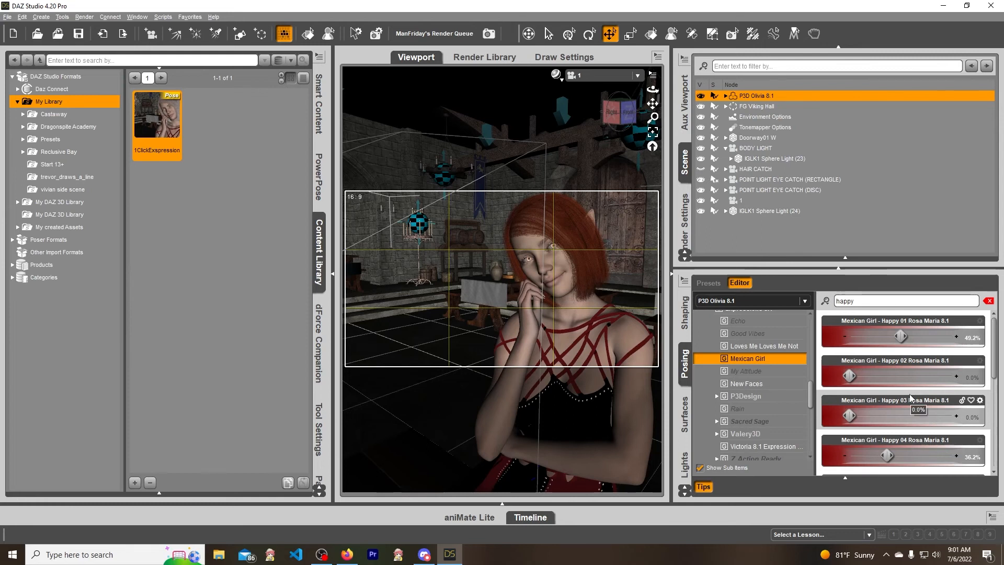
scroll(down, 3)
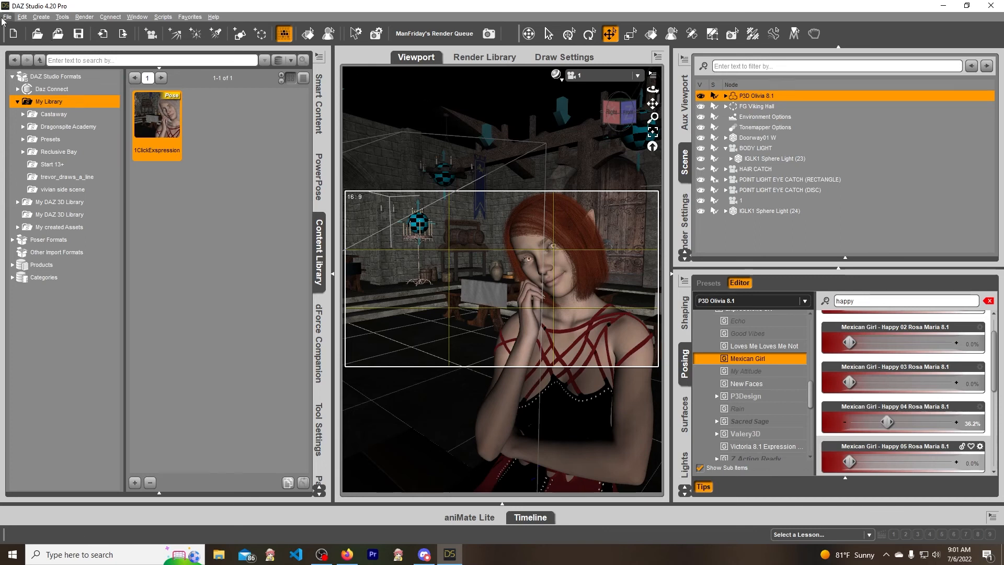
- Save the expression as a pose preset named 1clickExpression2 in My Library
click(6, 17)
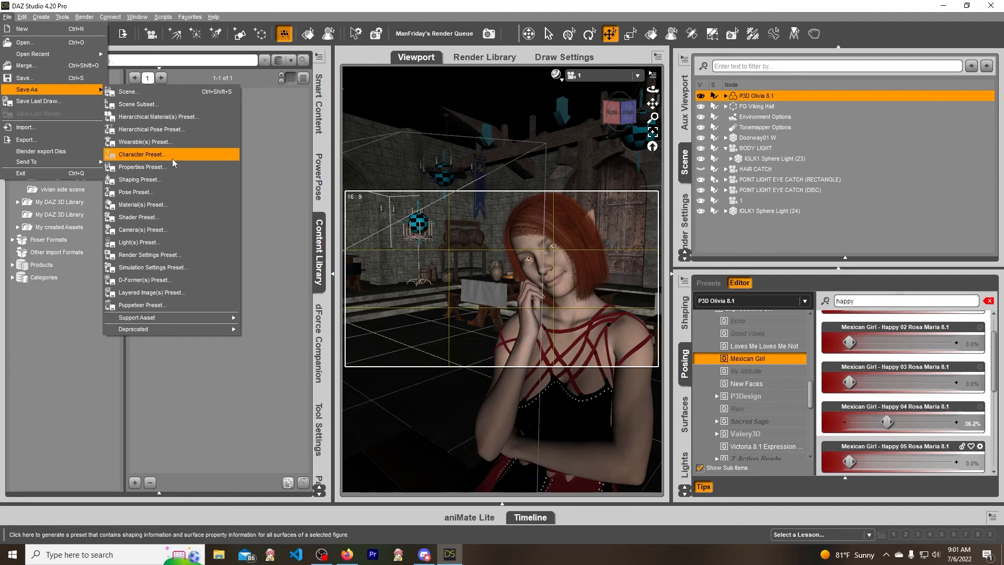
click(142, 155)
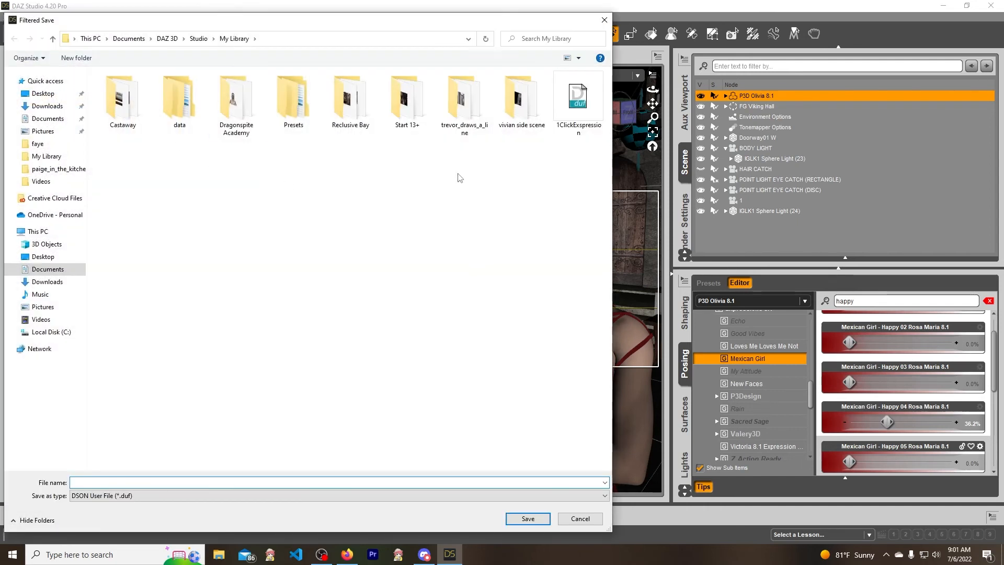
click(195, 480)
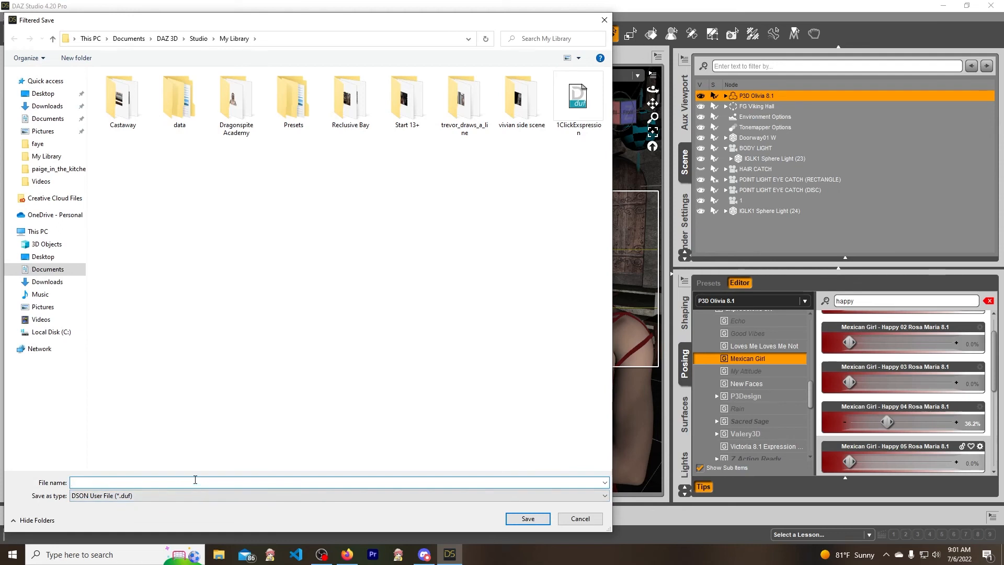
text(1clickExpression2)
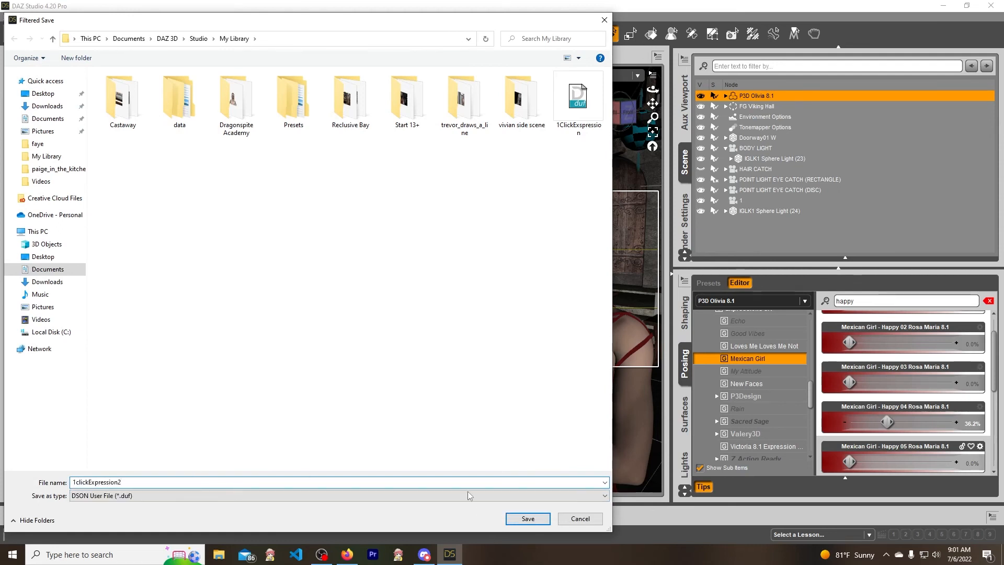
click(527, 517)
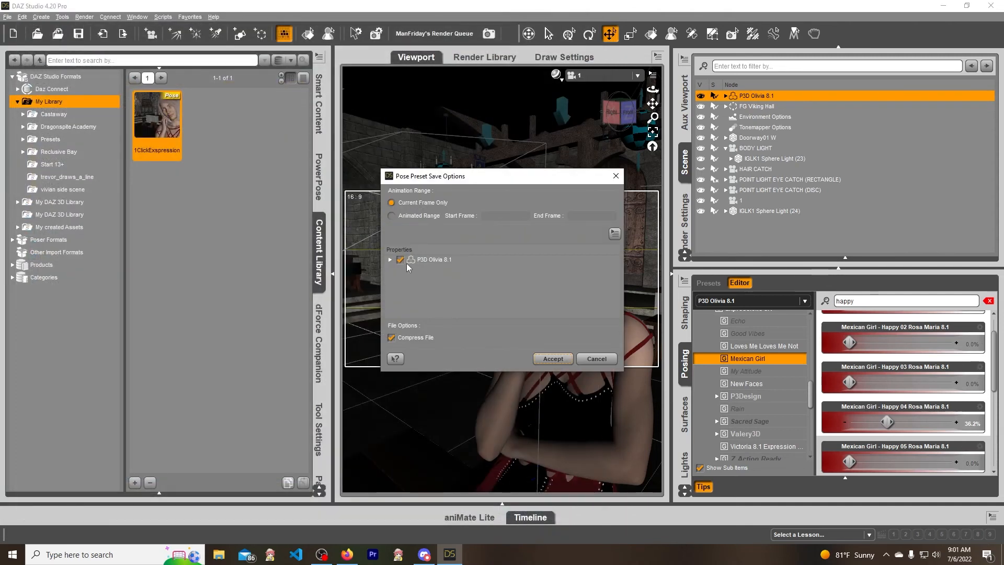
- Deselect the figure, include only the Head's Expressions 8.1 properties, and accept the save options
click(390, 259)
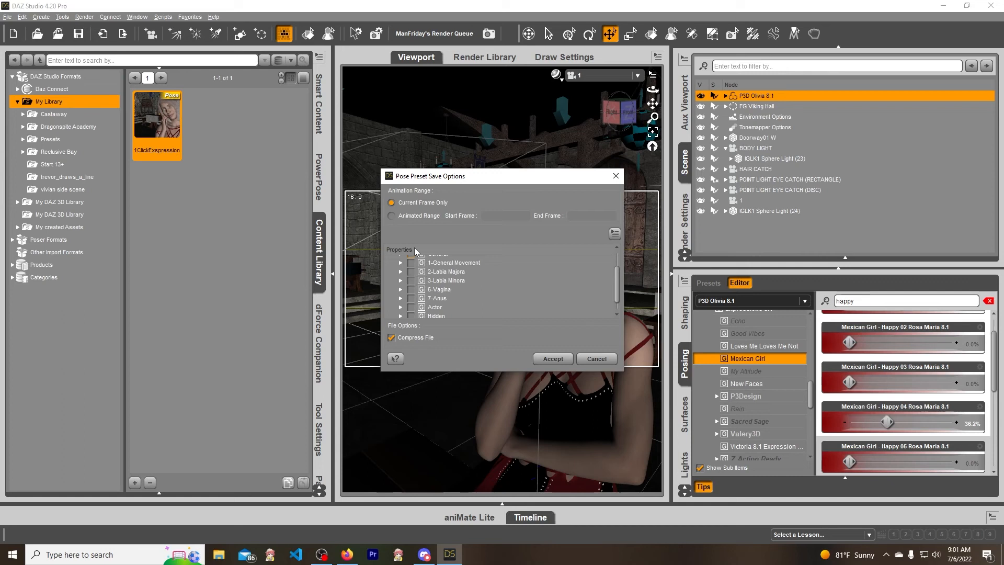
mouse_move(847, 360)
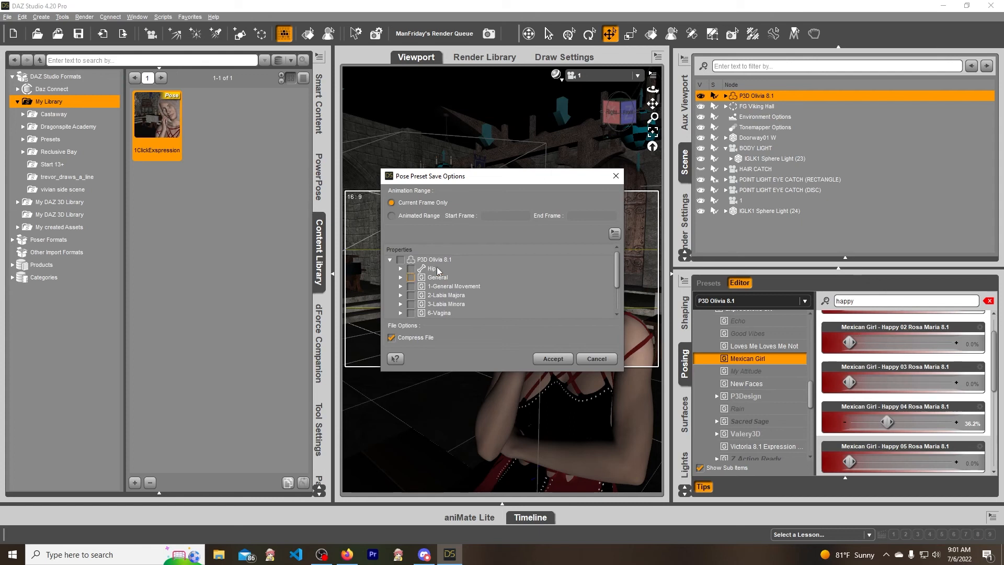
scroll(down, 3)
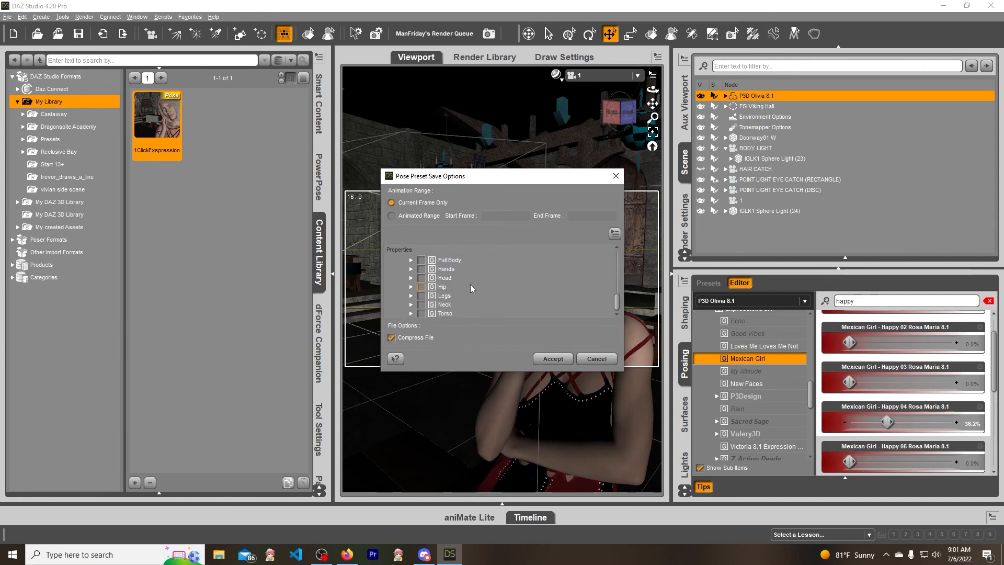
click(410, 278)
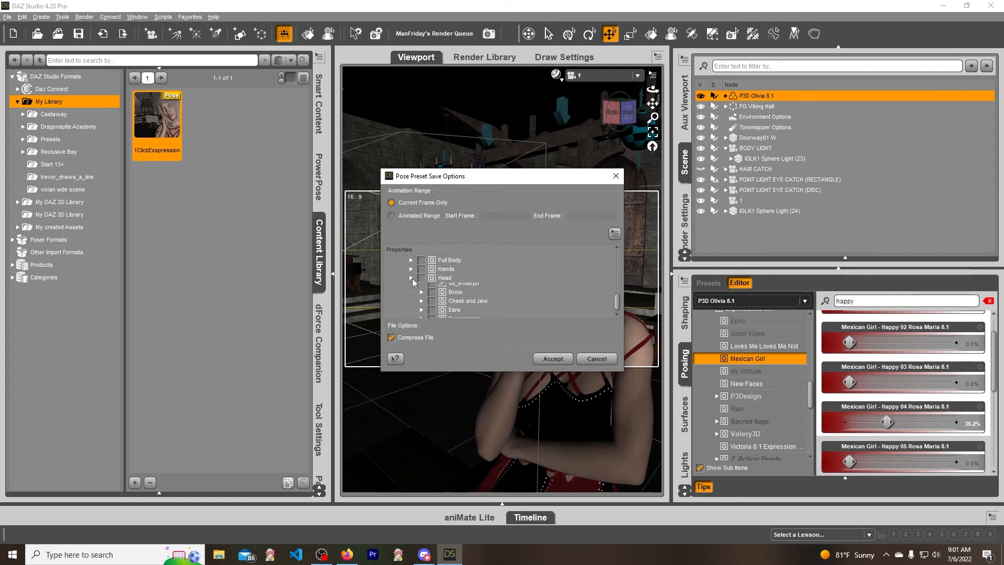
scroll(down, 3)
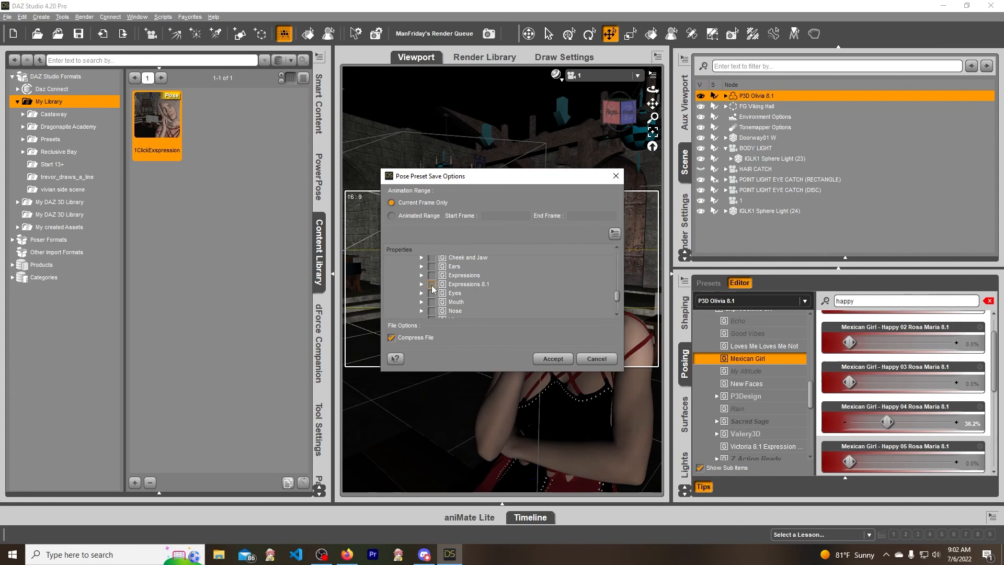
click(431, 284)
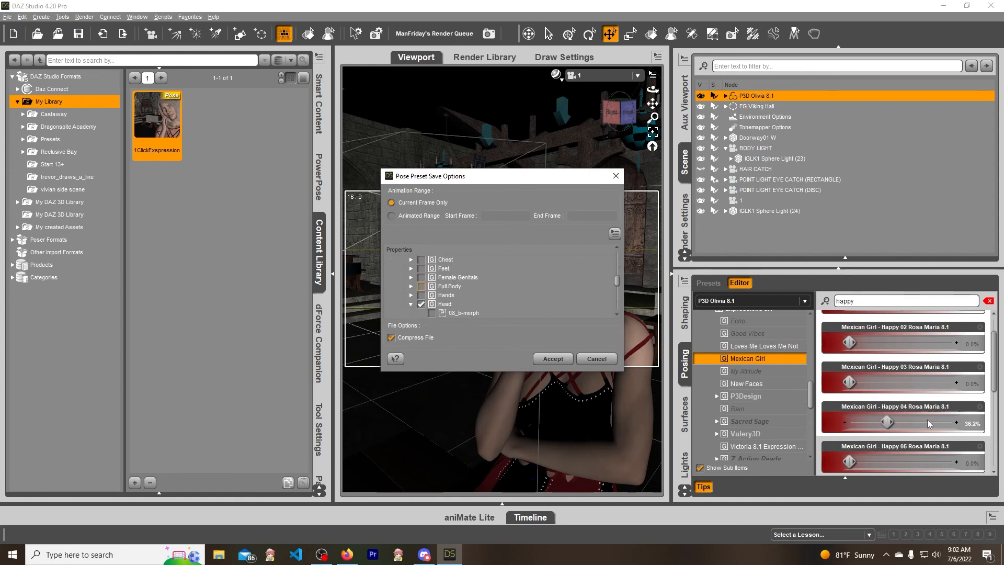
click(552, 359)
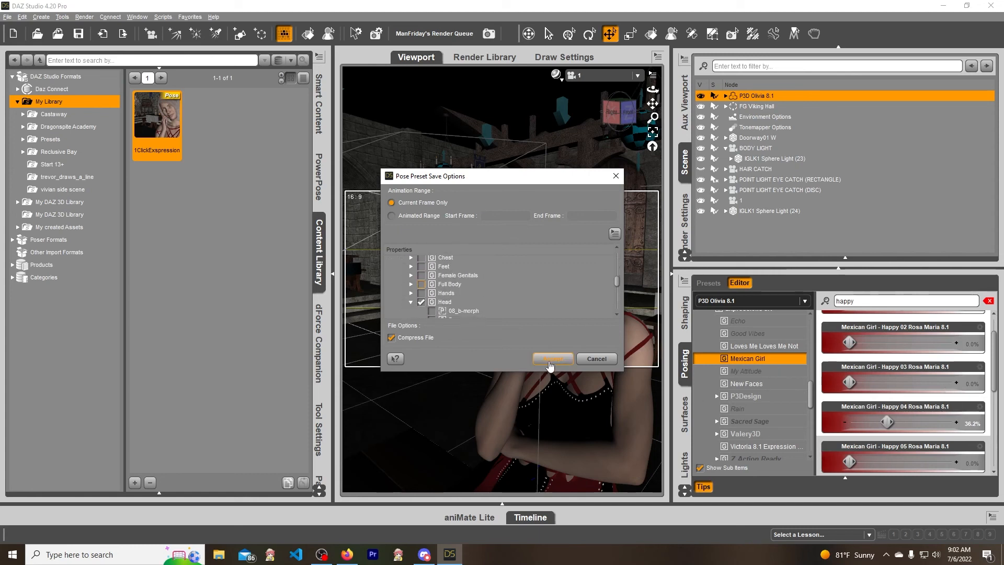
click(552, 358)
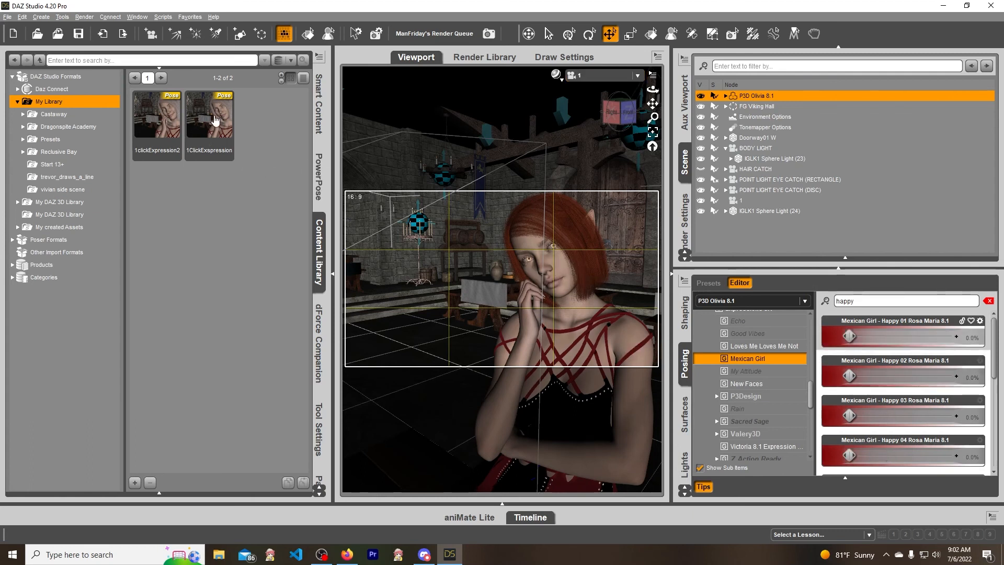
- Apply the 1clickExpression2 preset from My Library to the elf
double_click(157, 115)
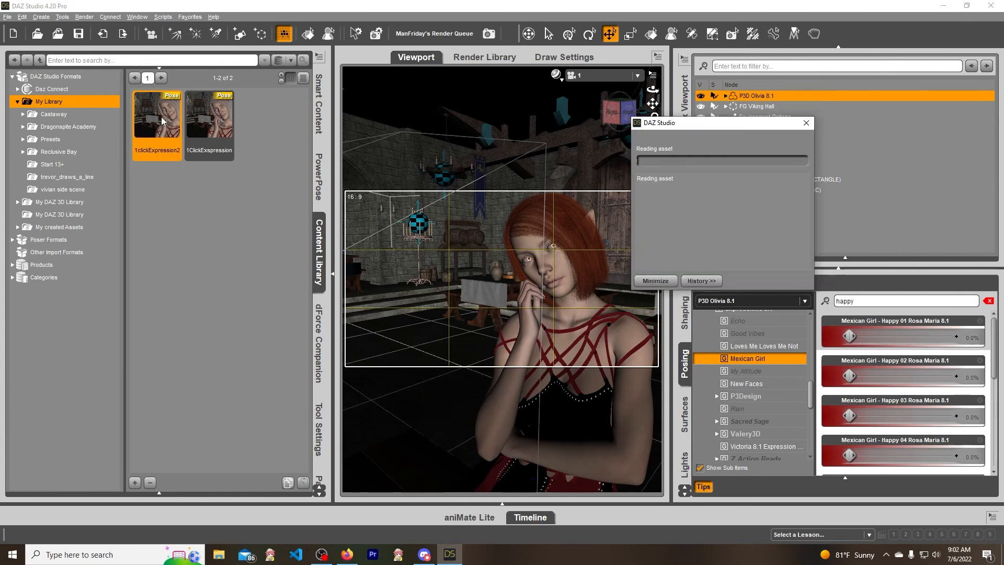